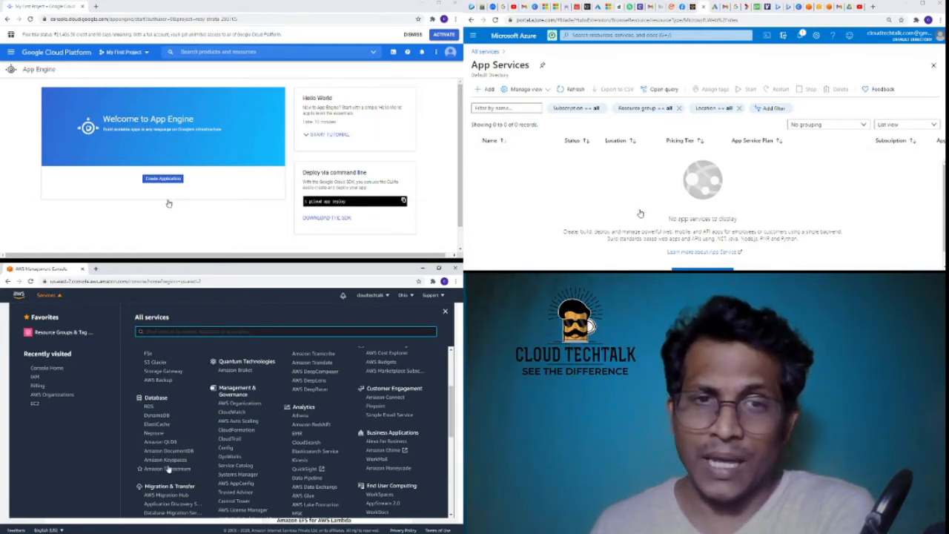
mouse_move(643, 137)
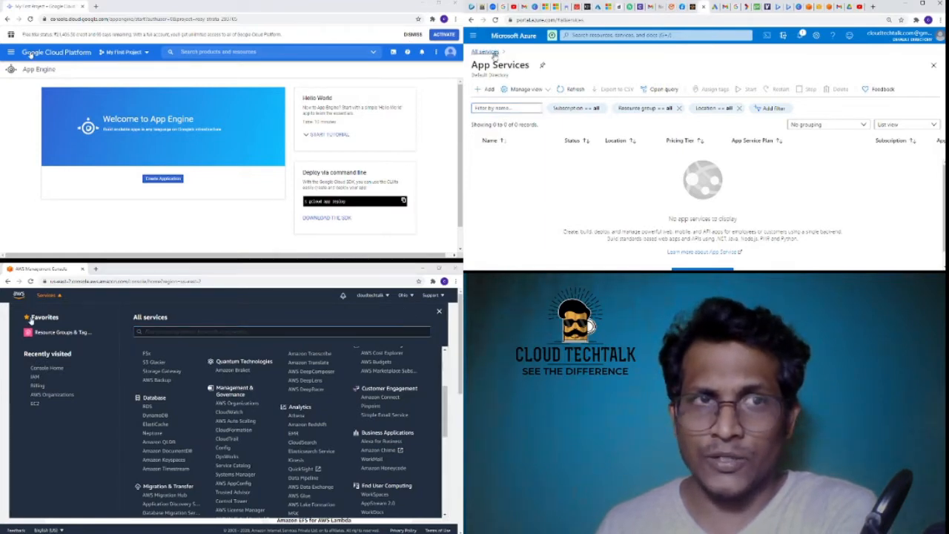
Show the full catalogue of Azure services and its Databases category.
left_click(485, 51)
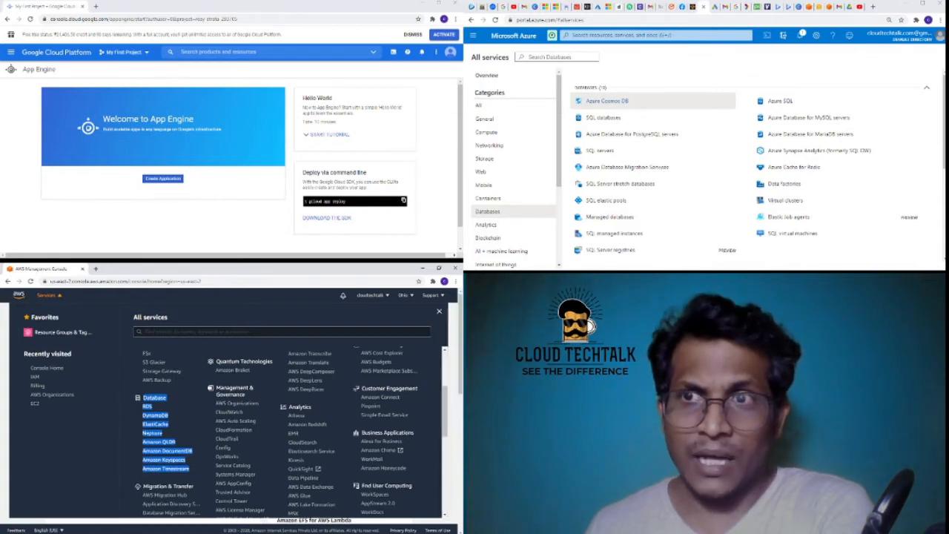
Navigate from the Google Cloud menu's Databases section to the Cloud SQL Instances page.
left_click(439, 311)
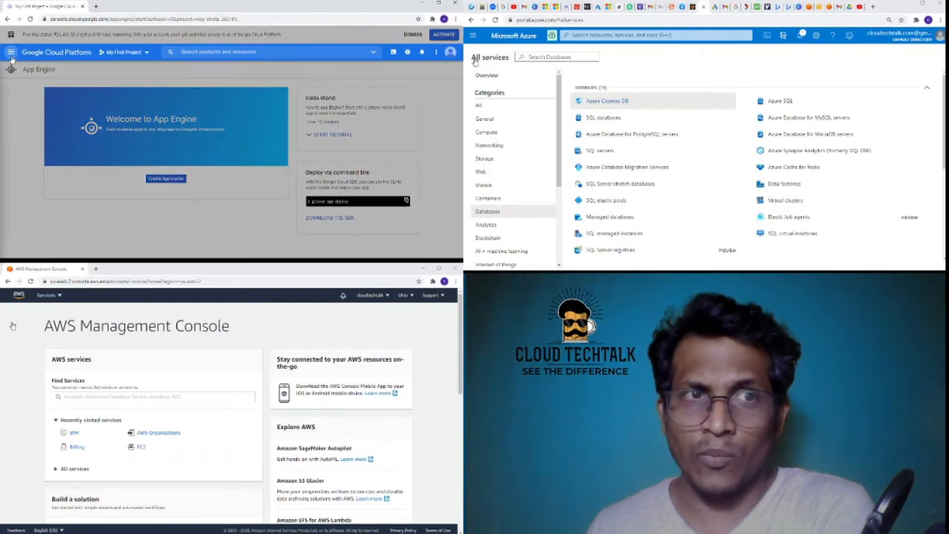
left_click(12, 52)
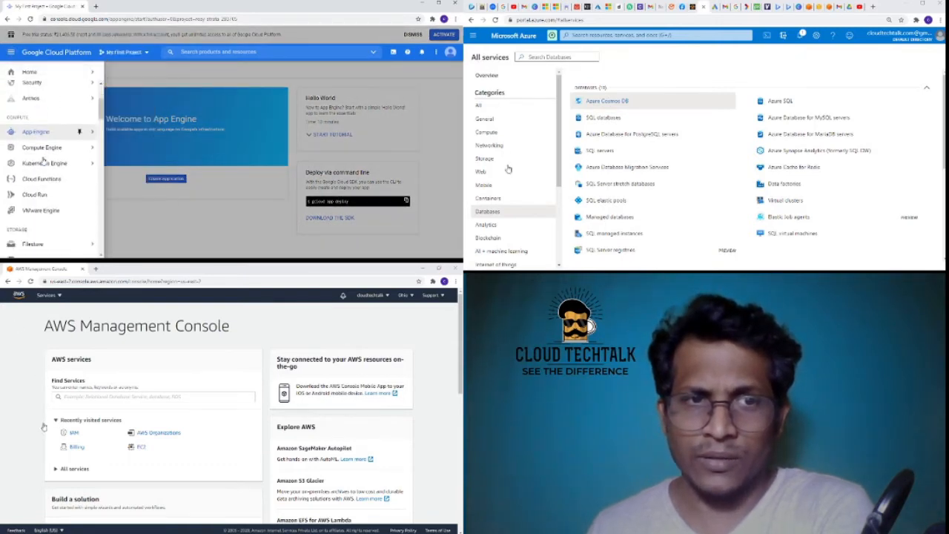
scroll("down", 3)
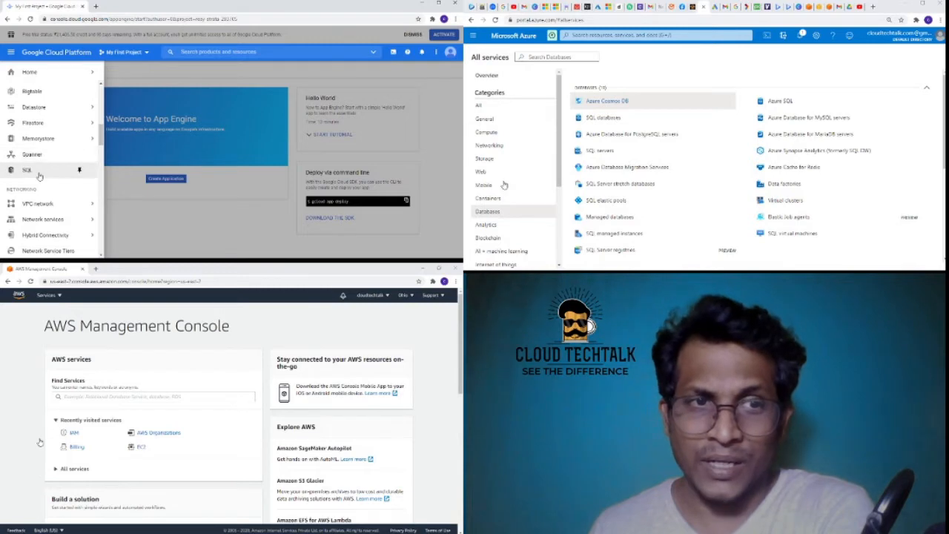
scroll("down", 3)
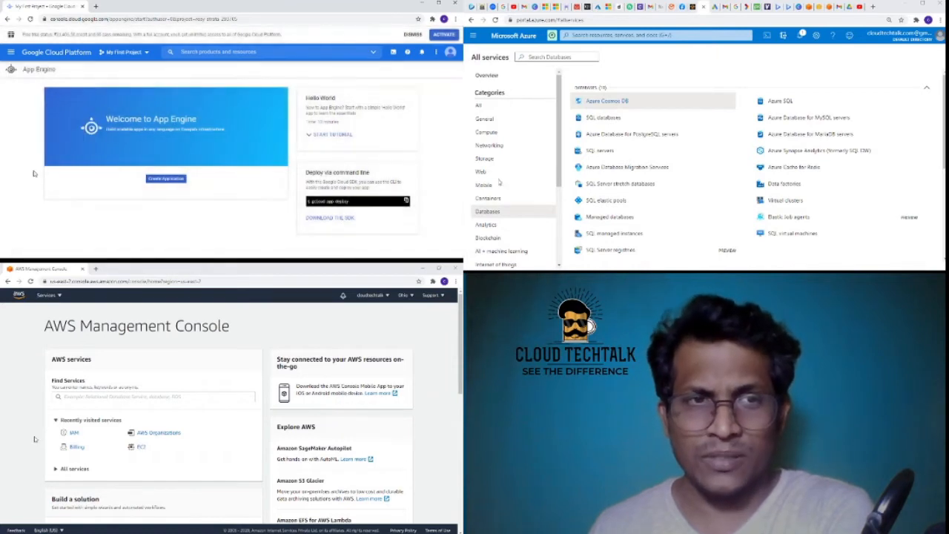
left_click(166, 178)
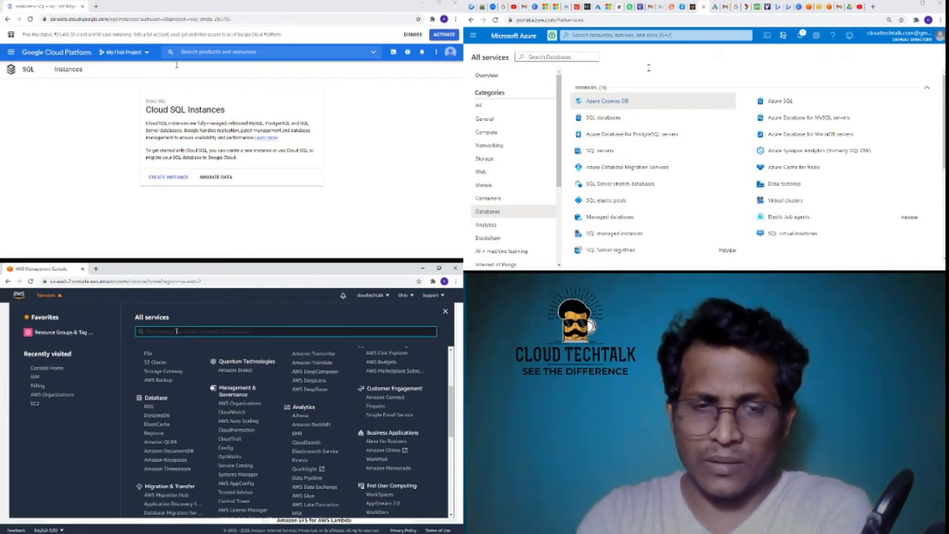
Search AWS services for 'sql', then bring up Azure's SQL databases list.
type("sql")
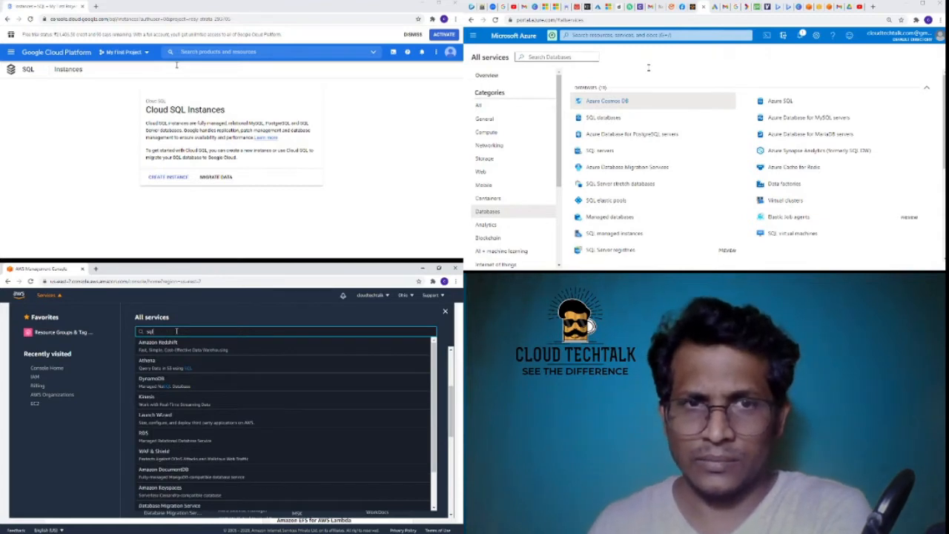
scroll("down", 3)
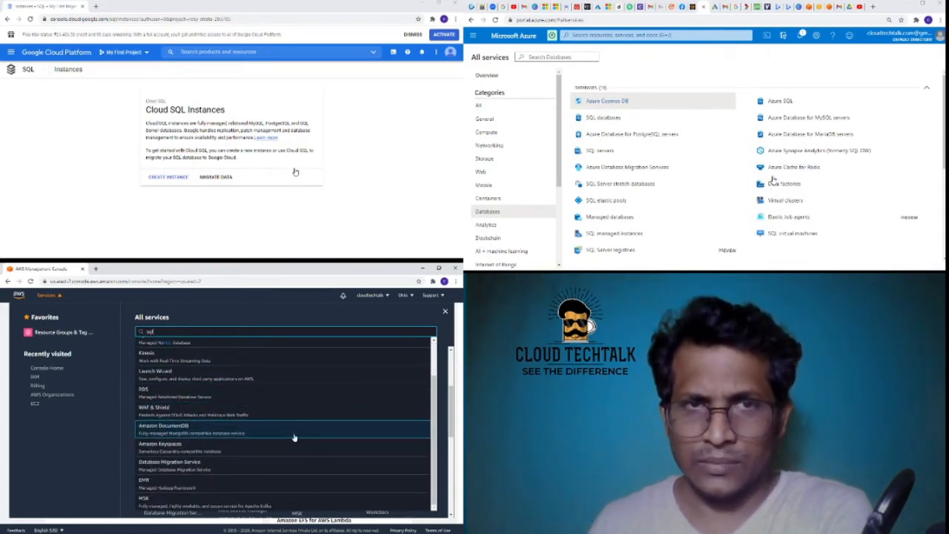
scroll("up", 3)
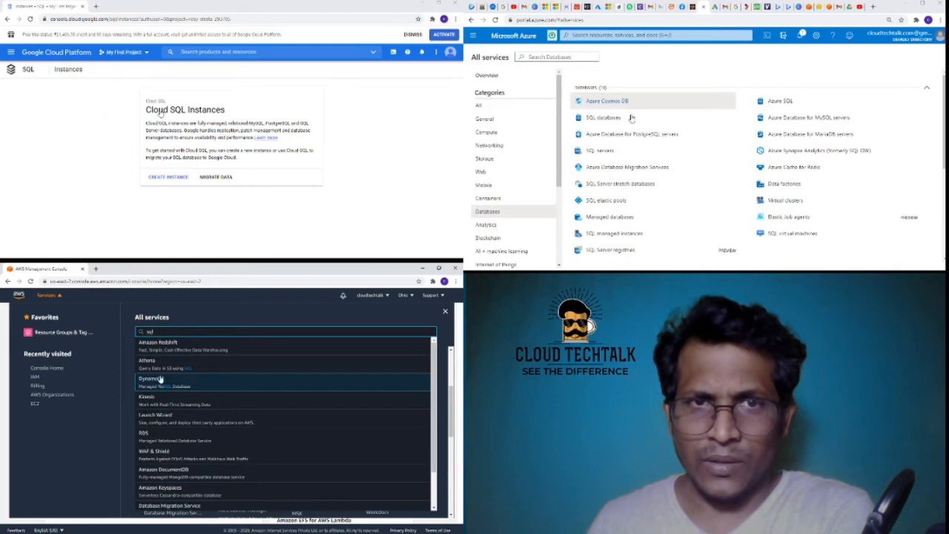
mouse_move(163, 374)
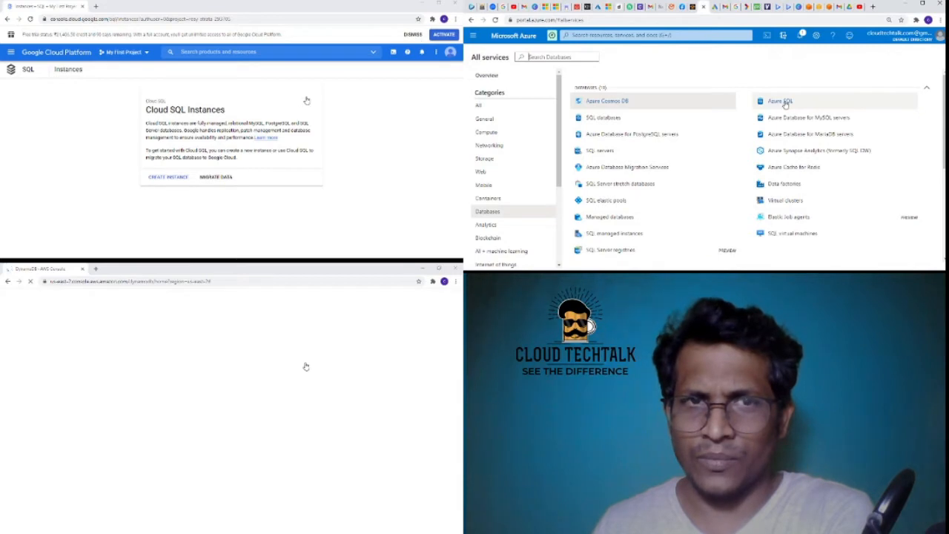
left_click(780, 100)
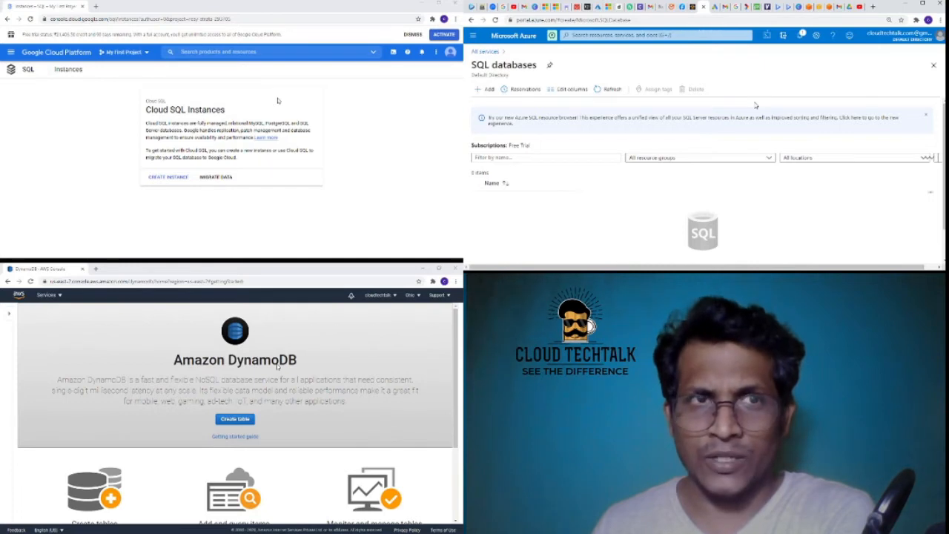
Add a new Azure SQL database, check the server requirement via Create new, and close the New server pane.
left_click(487, 89)
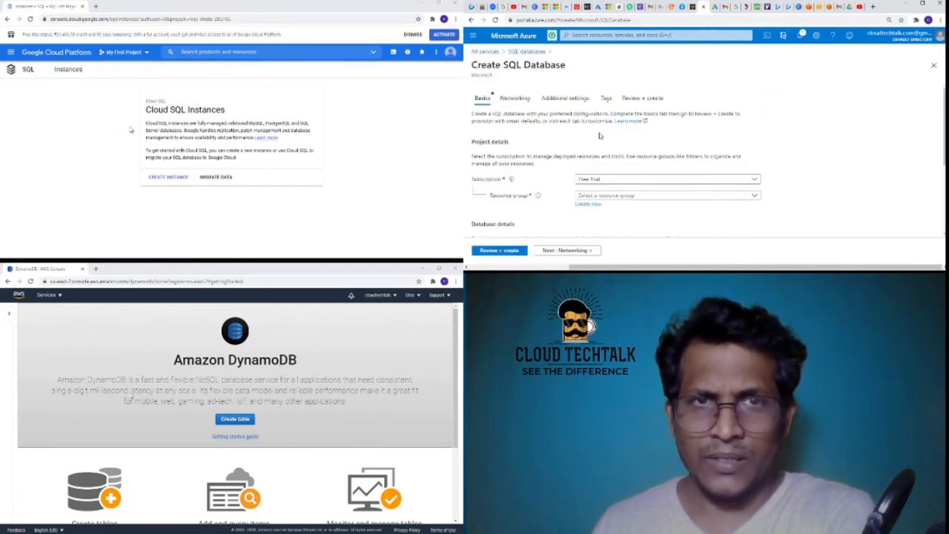
scroll("down", 3)
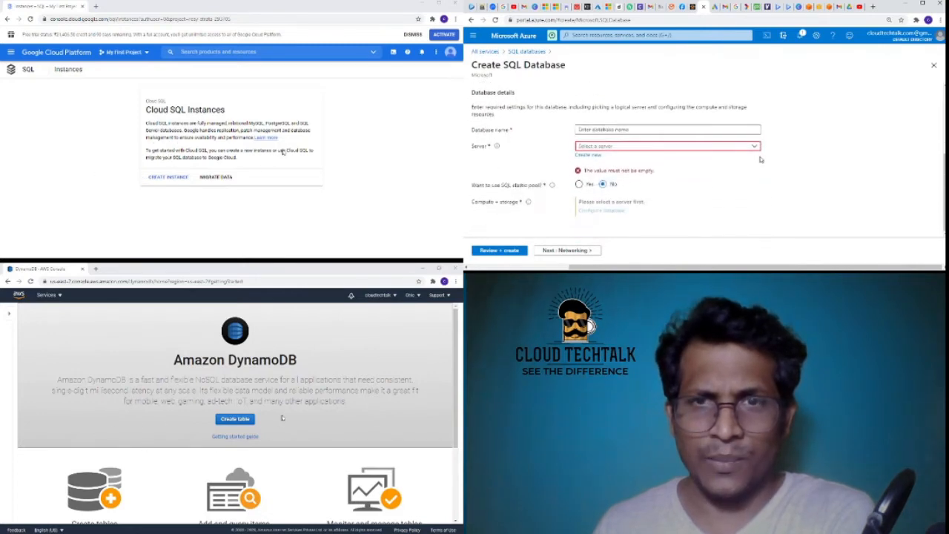
left_click(665, 146)
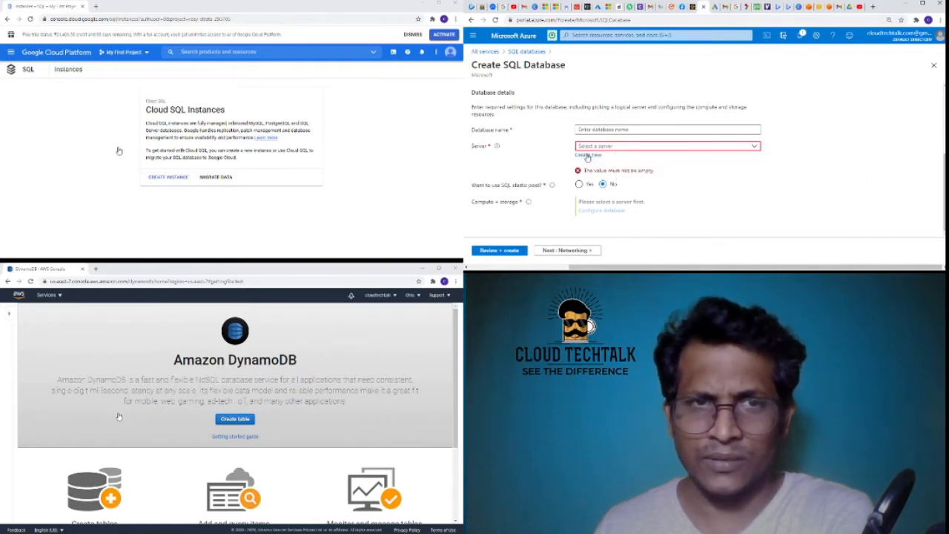
left_click(588, 156)
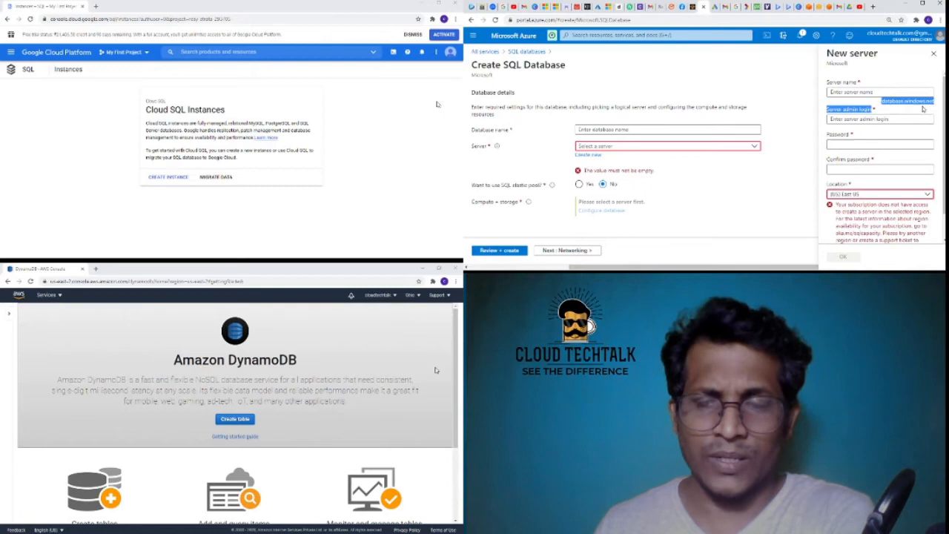
left_click(878, 192)
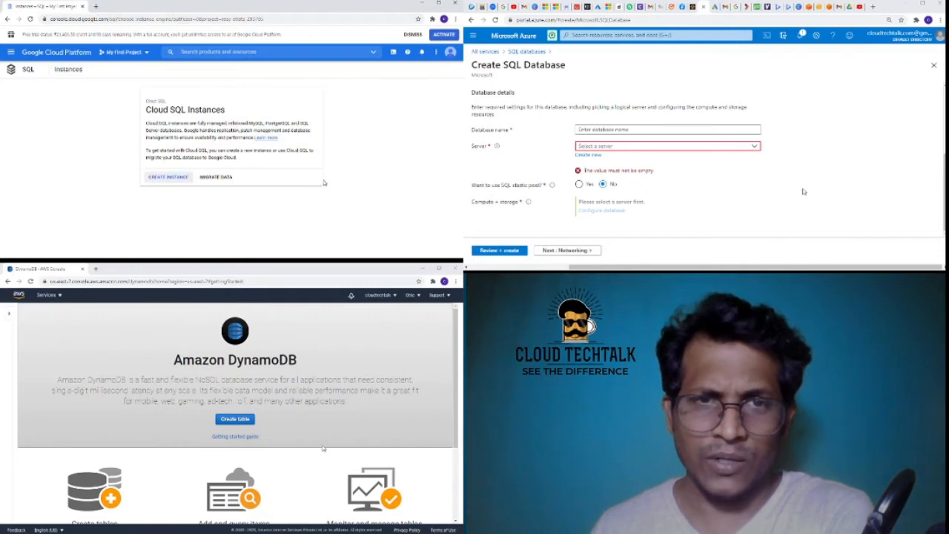
Start a new Cloud SQL instance to reach the engine choice of MySQL, PostgreSQL or SQL Server.
left_click(168, 176)
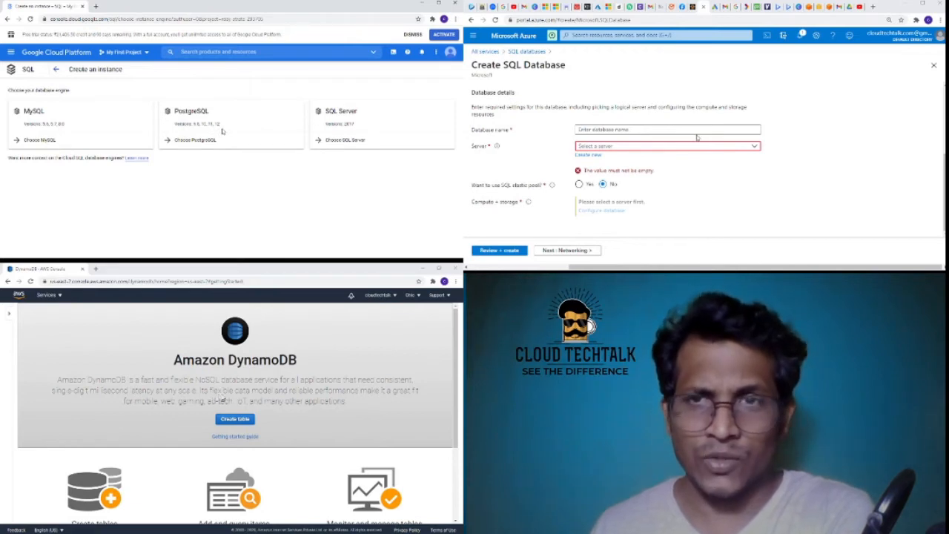
mouse_move(816, 123)
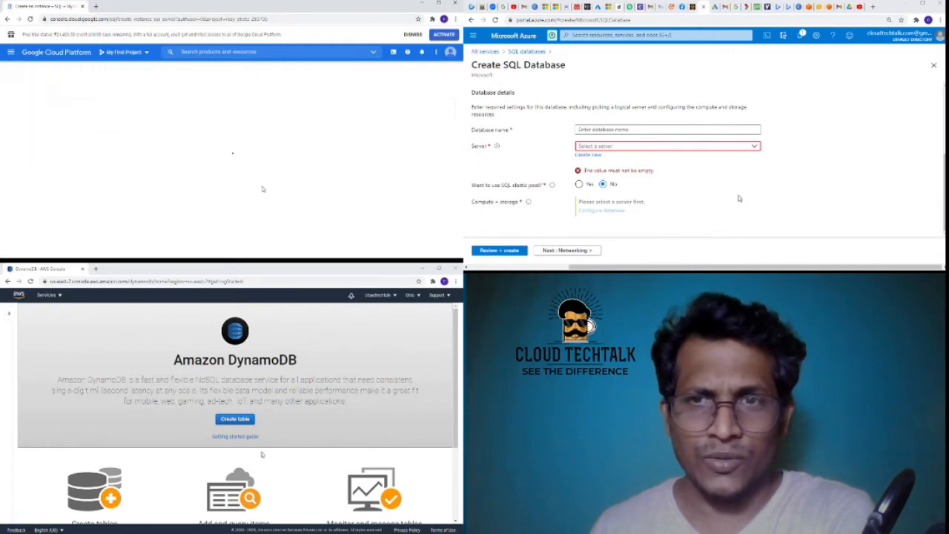
mouse_move(169, 424)
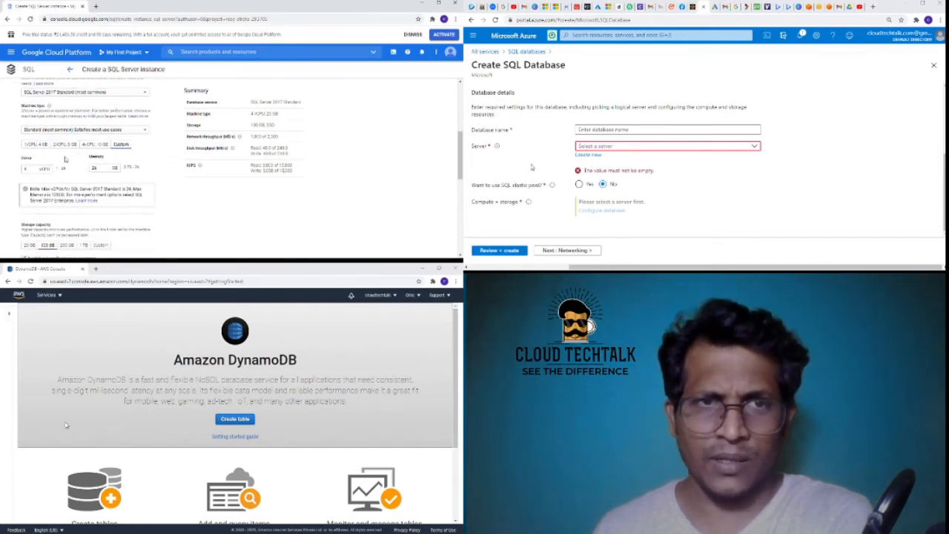
scroll("down", 3)
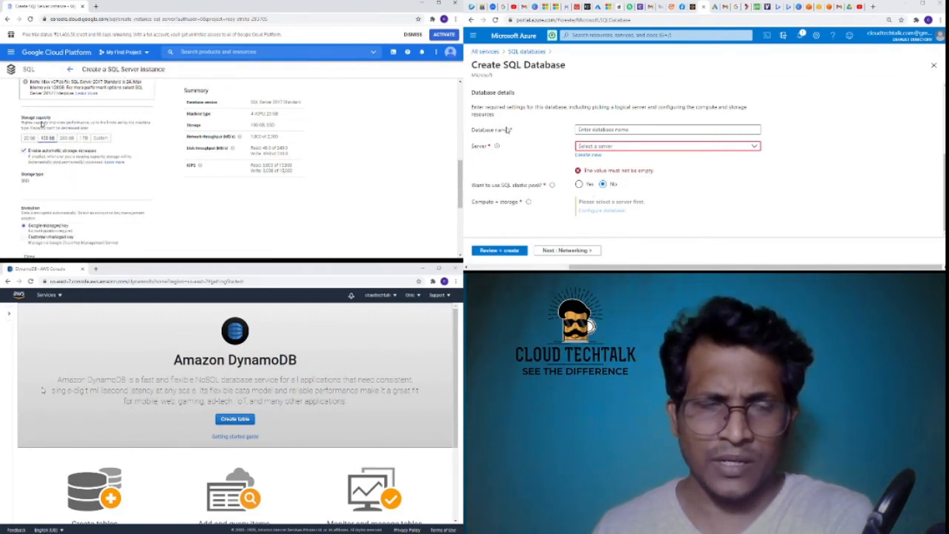
scroll("down", 3)
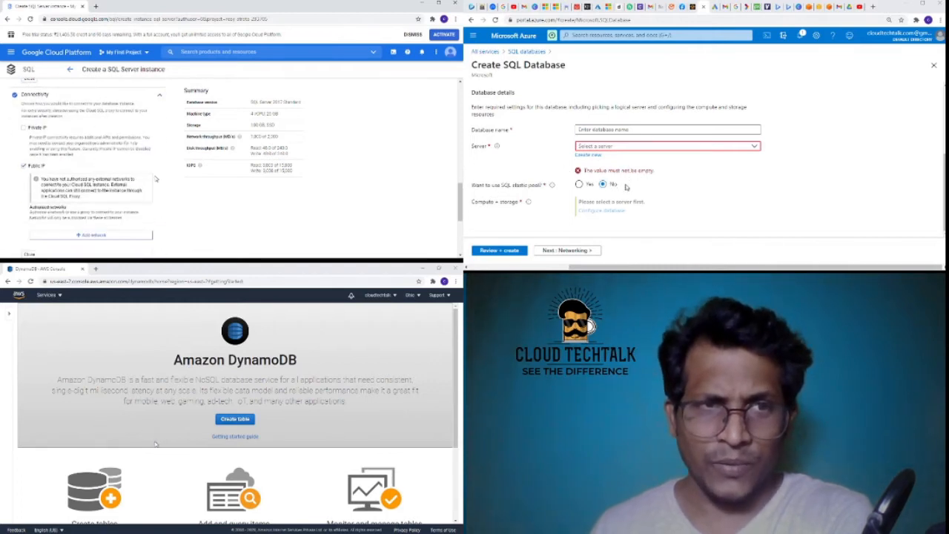
scroll("down", 3)
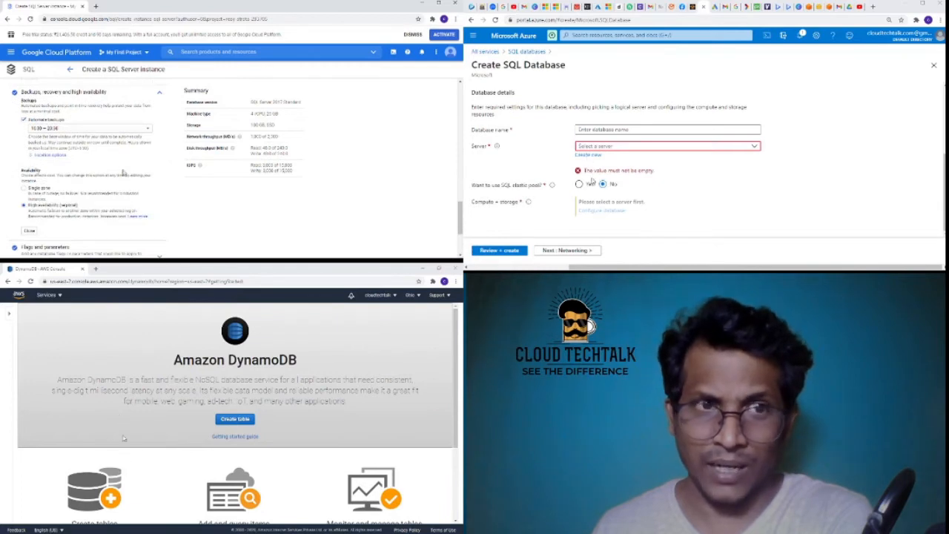
scroll("down", 3)
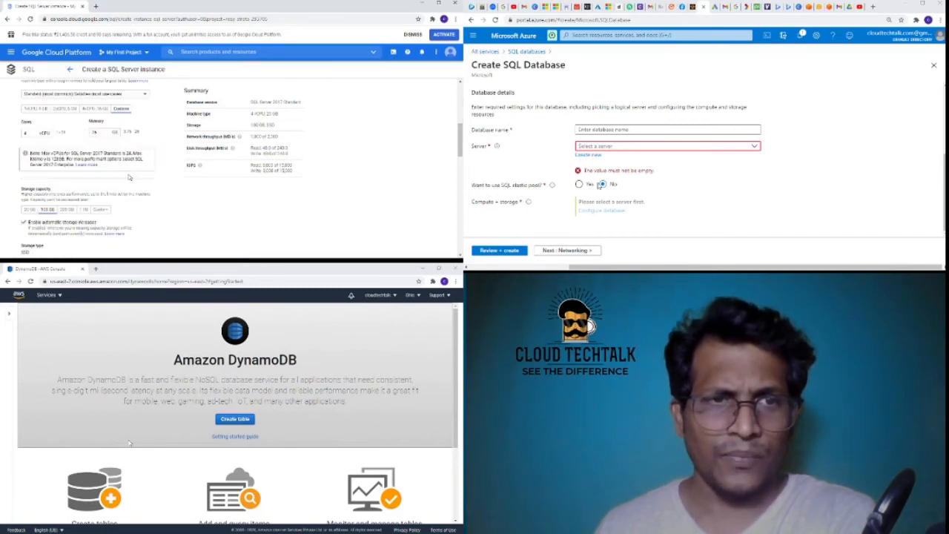
scroll("up", 3)
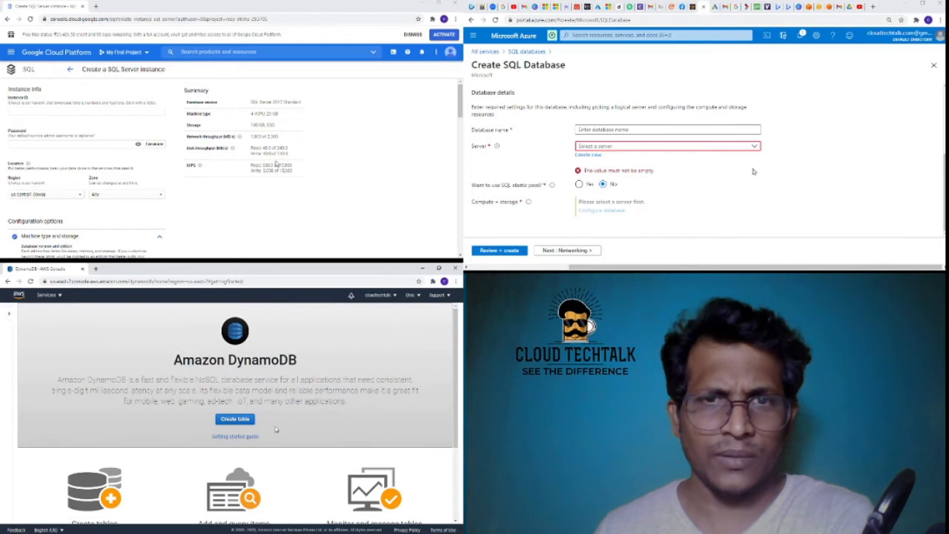
Review the Create DynamoDB table form's default settings before leaving it for the Services menu.
scroll("down", 3)
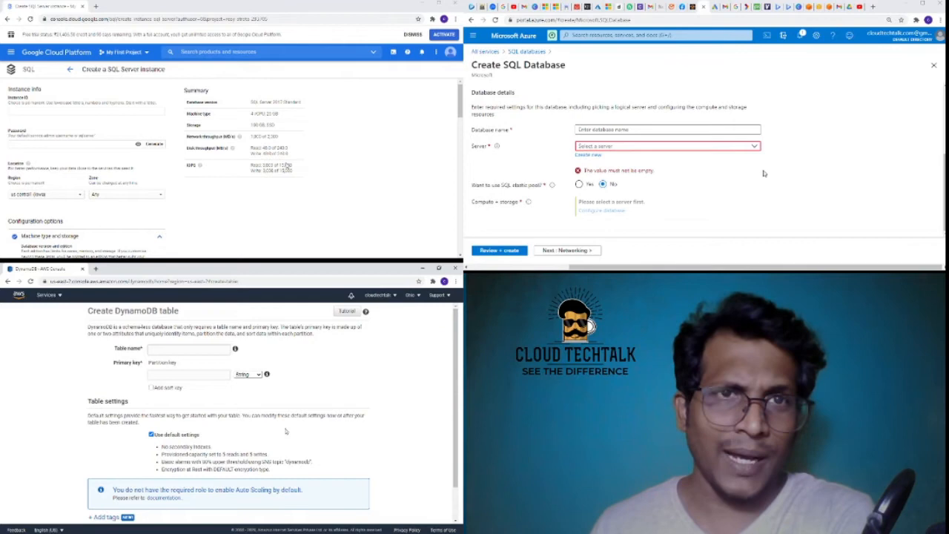
mouse_move(753, 175)
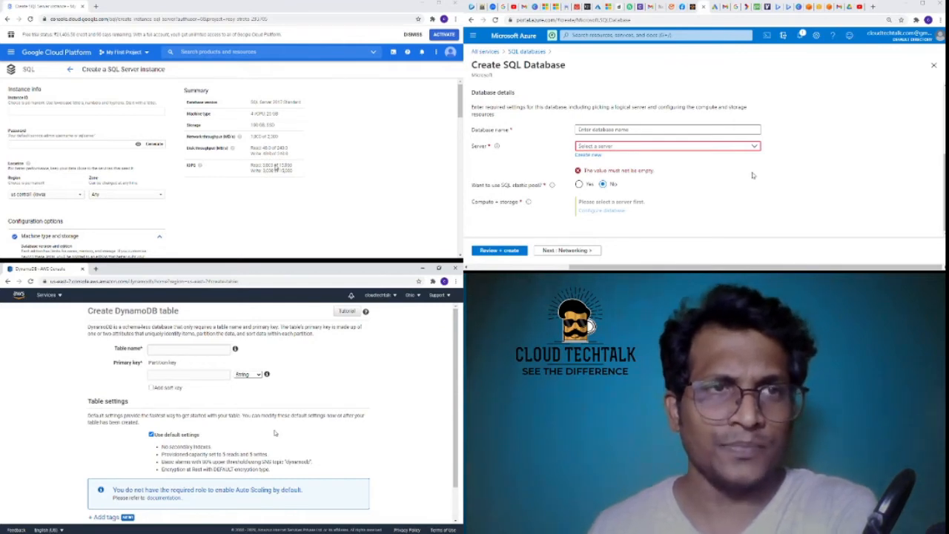
mouse_move(291, 362)
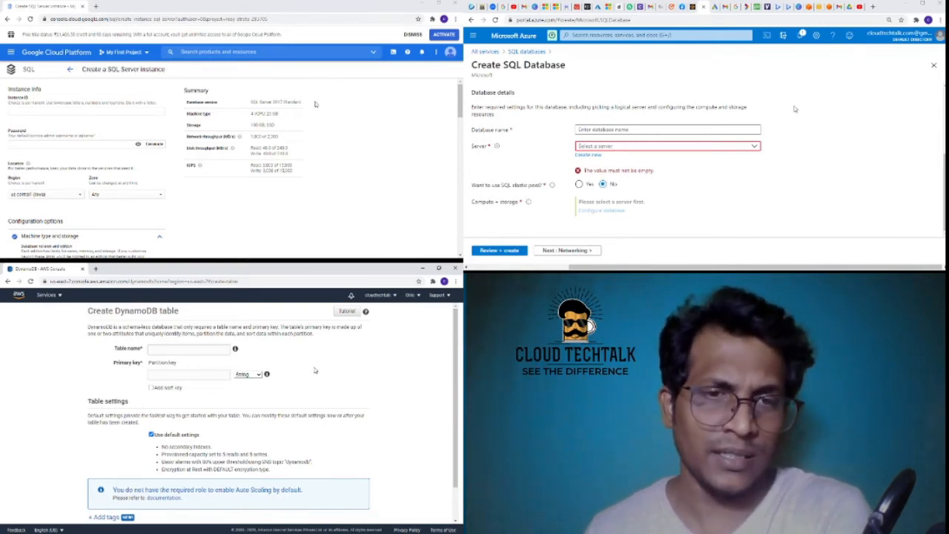
scroll("down", 3)
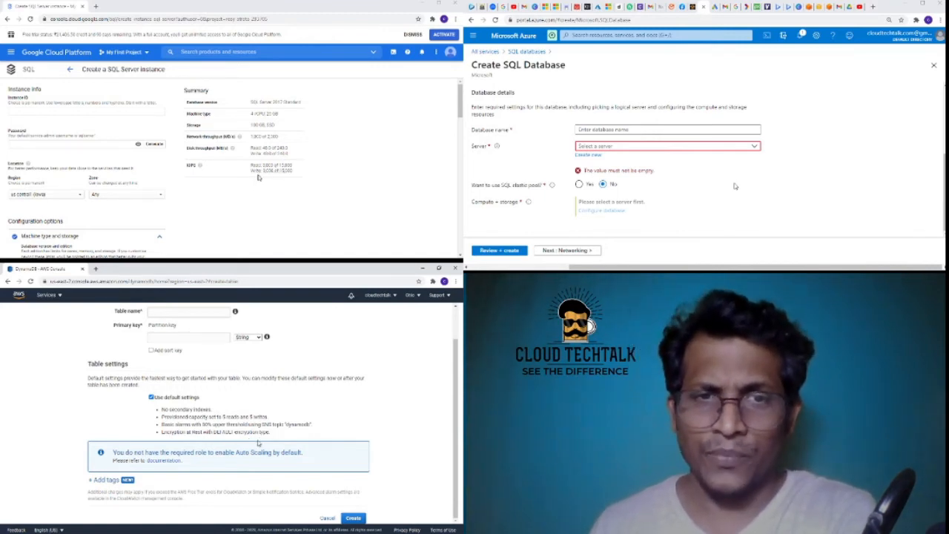
scroll("up", 3)
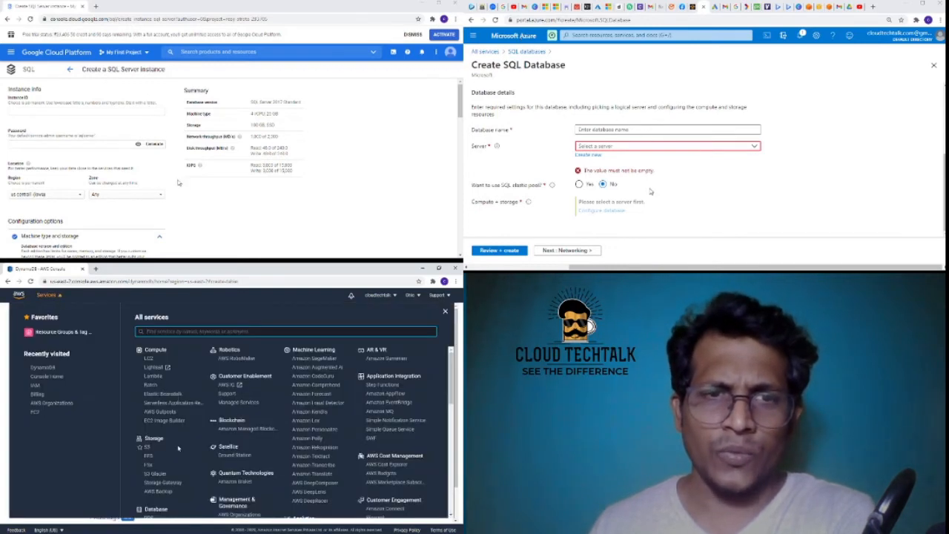
Start creating a new RDS database from the empty Databases list.
scroll("down", 3)
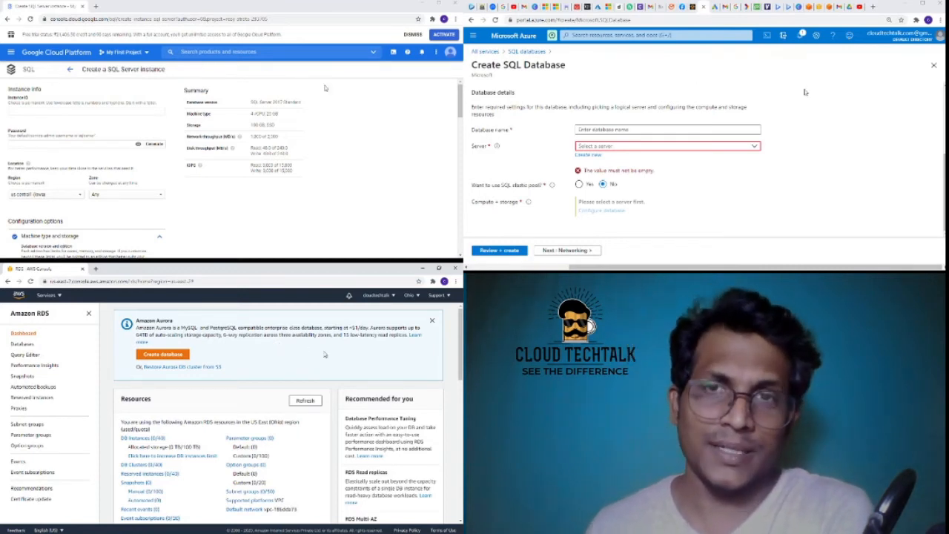
mouse_move(626, 85)
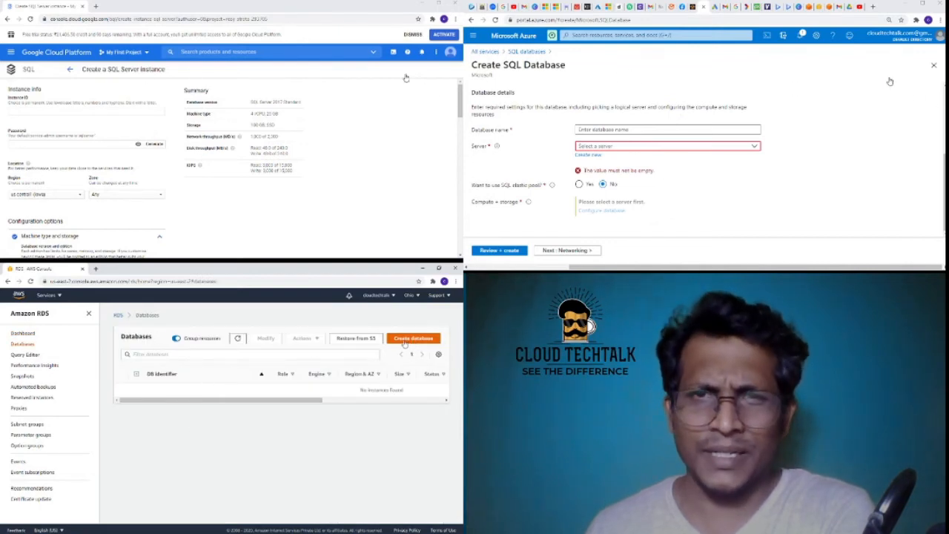
left_click(413, 338)
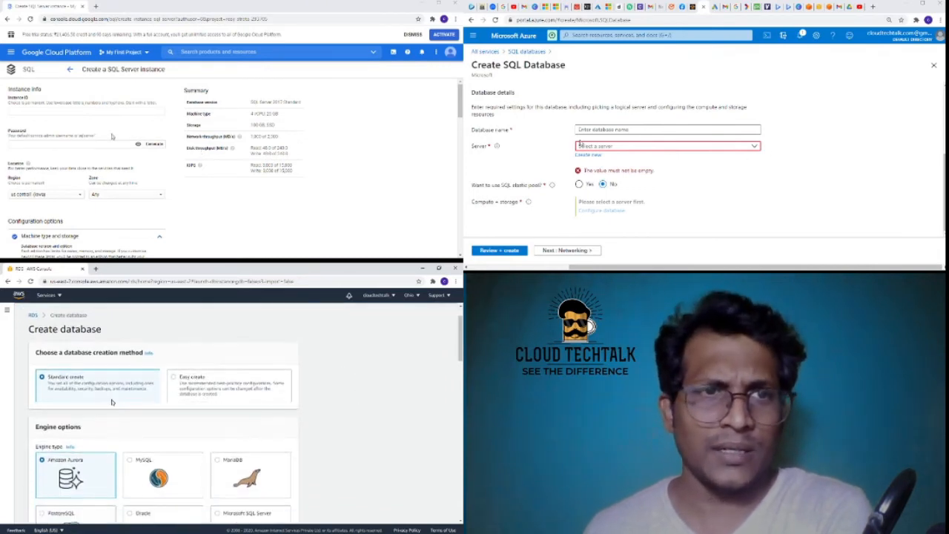
Review the Microsoft SQL Server engine's edition, version, settings, credentials and instance size options.
scroll("down", 3)
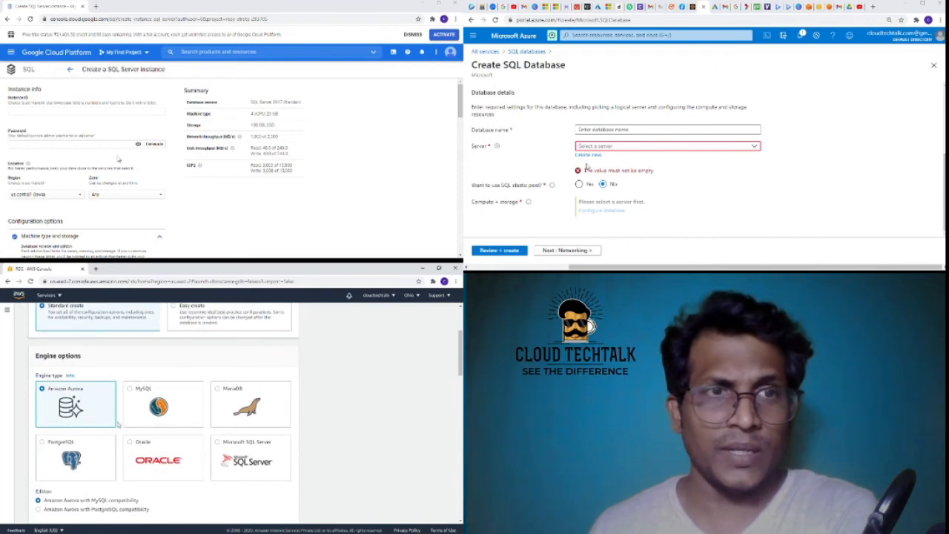
mouse_move(557, 151)
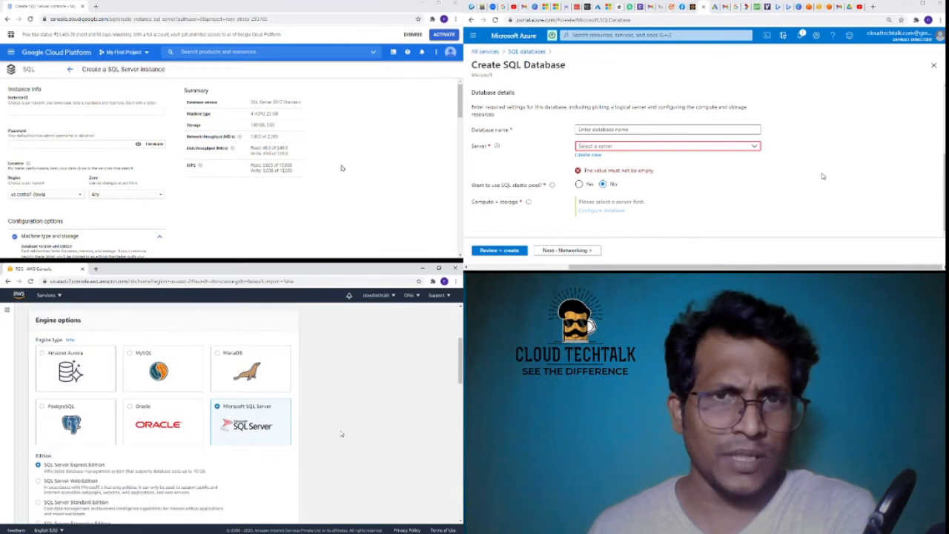
scroll("down", 3)
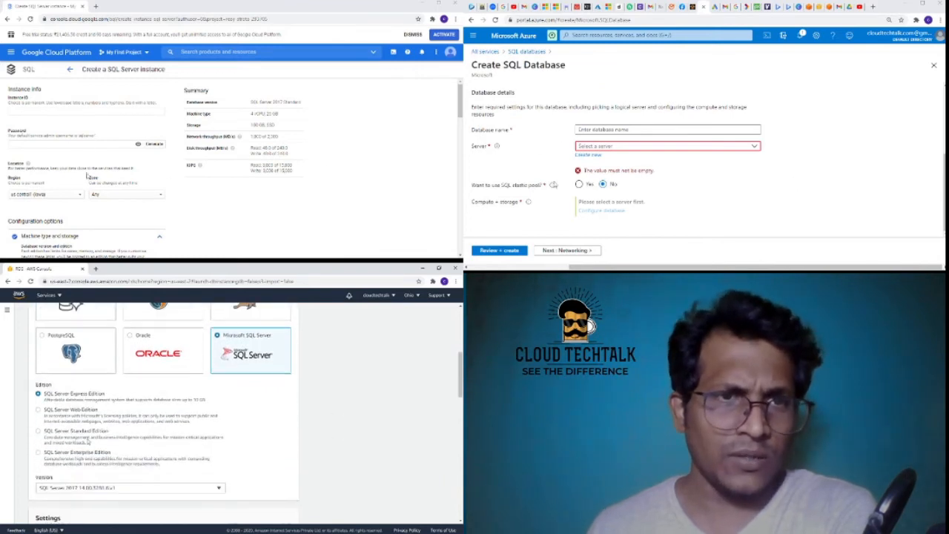
scroll("down", 3)
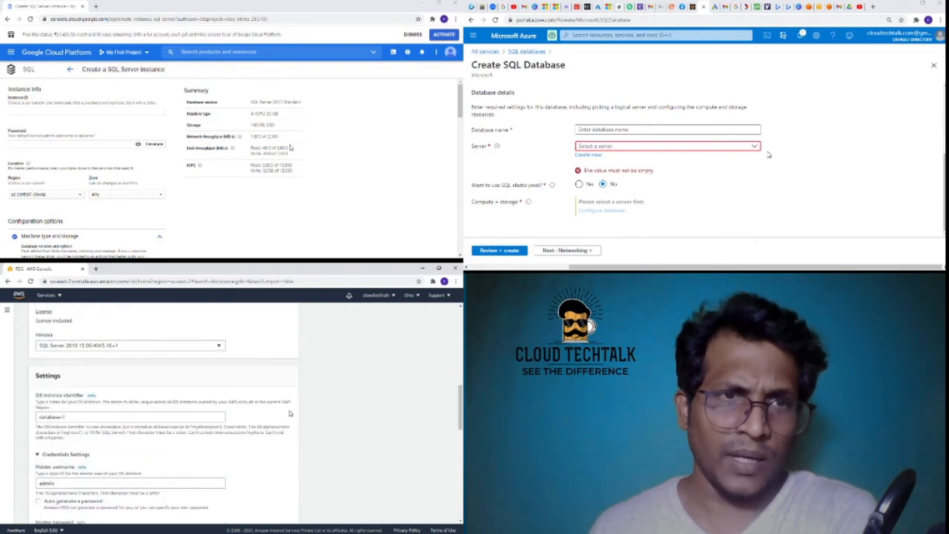
scroll("down", 3)
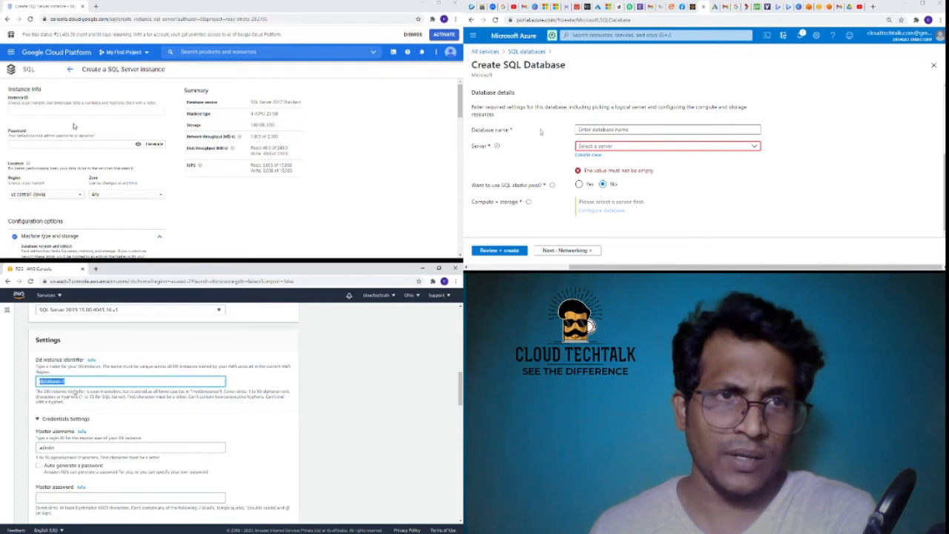
scroll("down", 3)
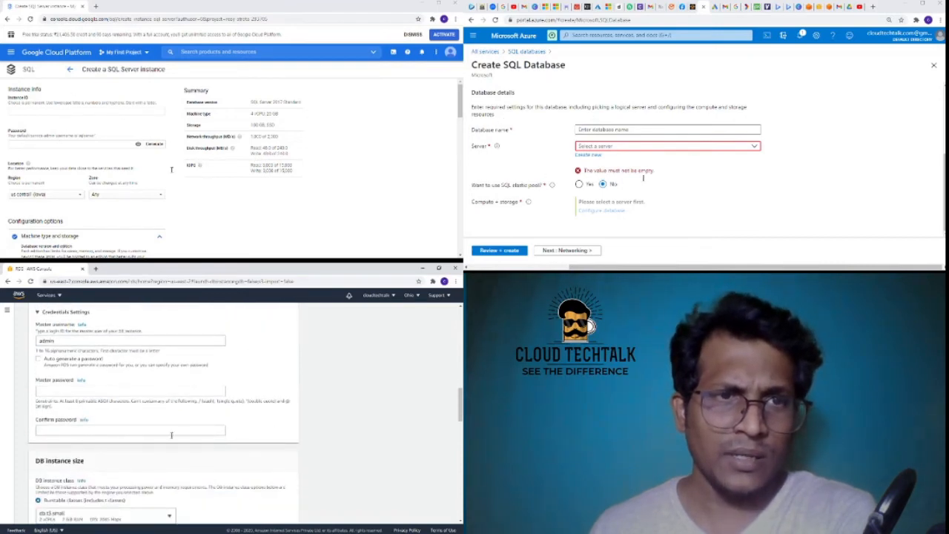
scroll("down", 3)
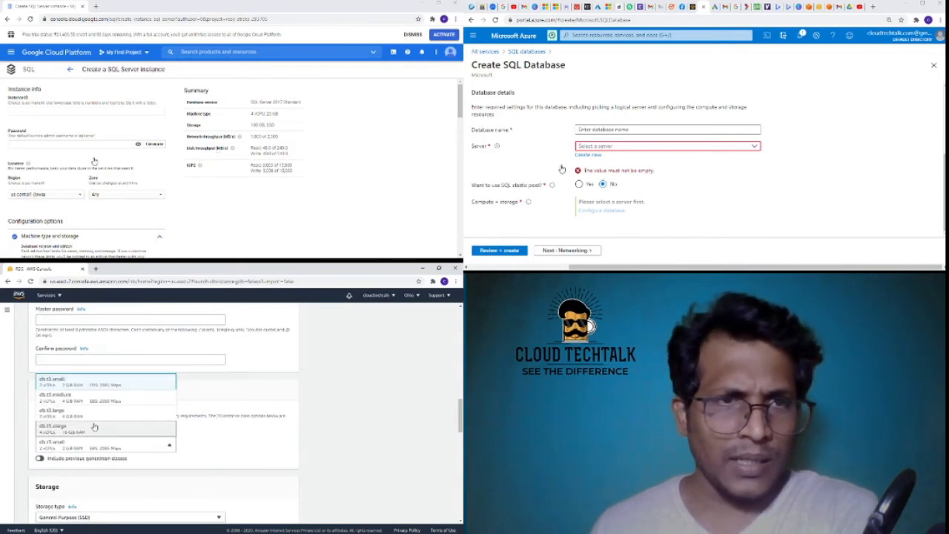
Choose the instance class and review default VPC connectivity through Windows Authentication and additional configuration.
scroll("down", 3)
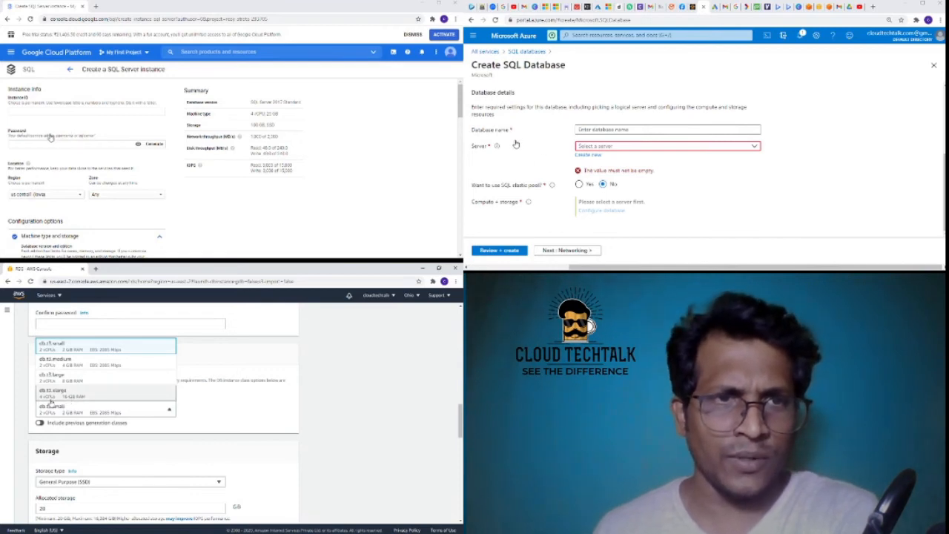
left_click(104, 397)
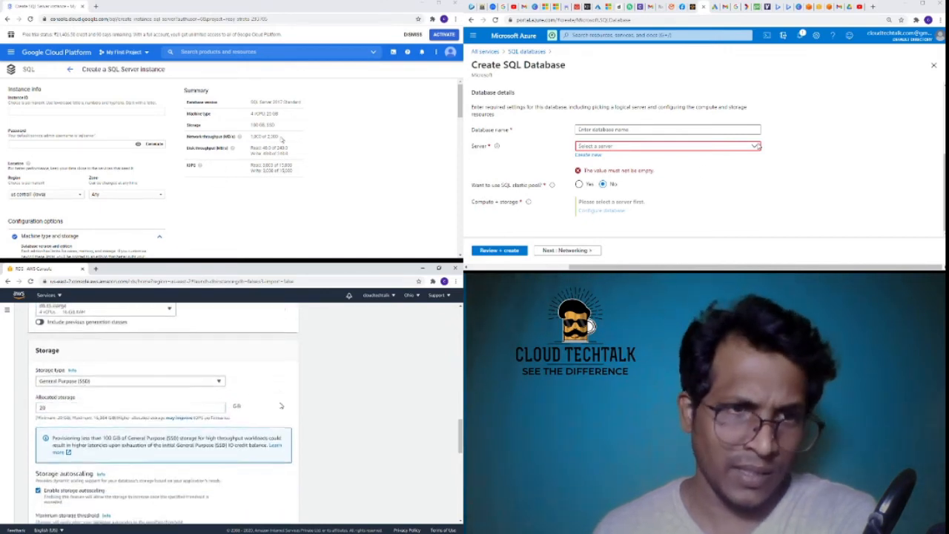
scroll("down", 3)
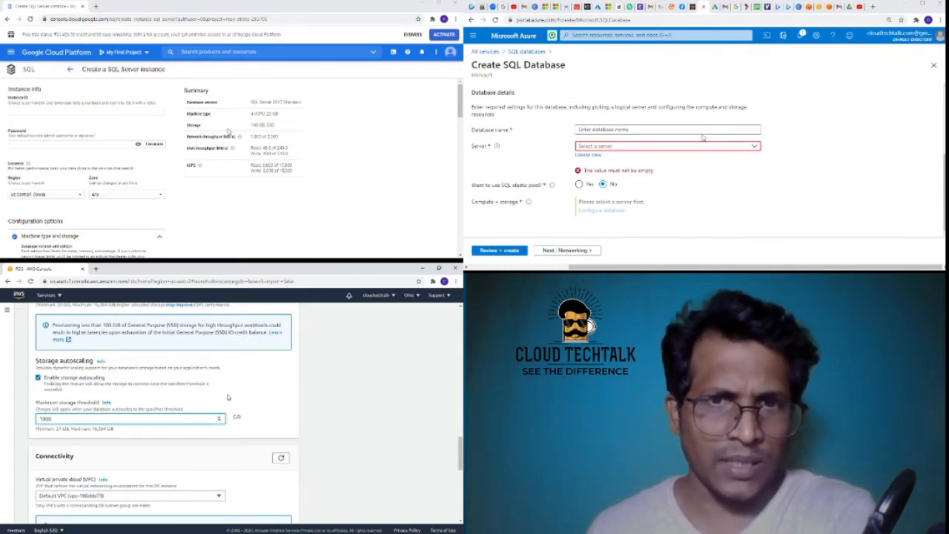
scroll("down", 3)
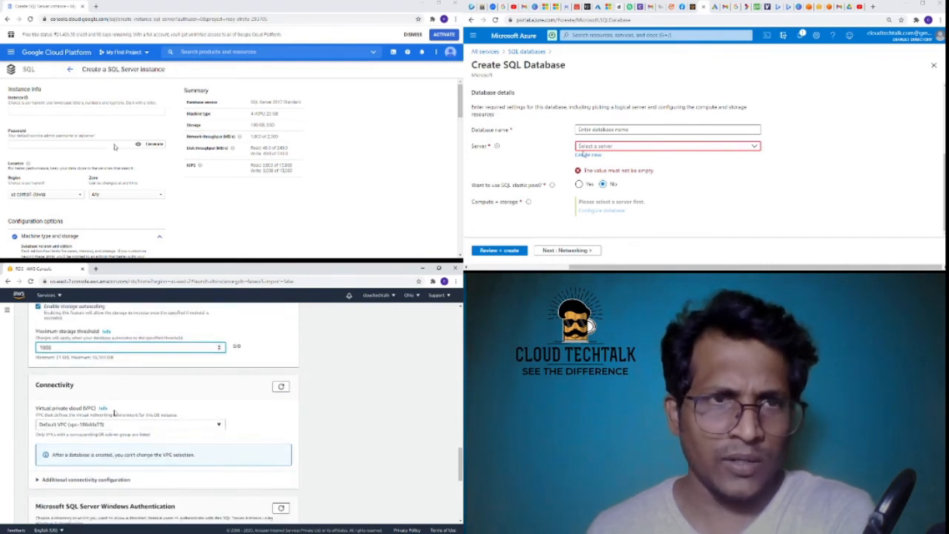
scroll("down", 3)
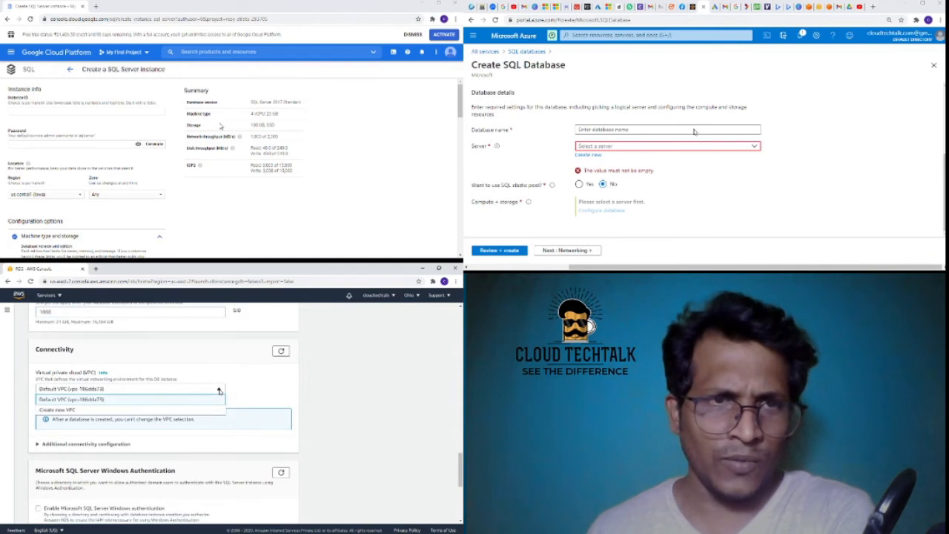
scroll("down", 3)
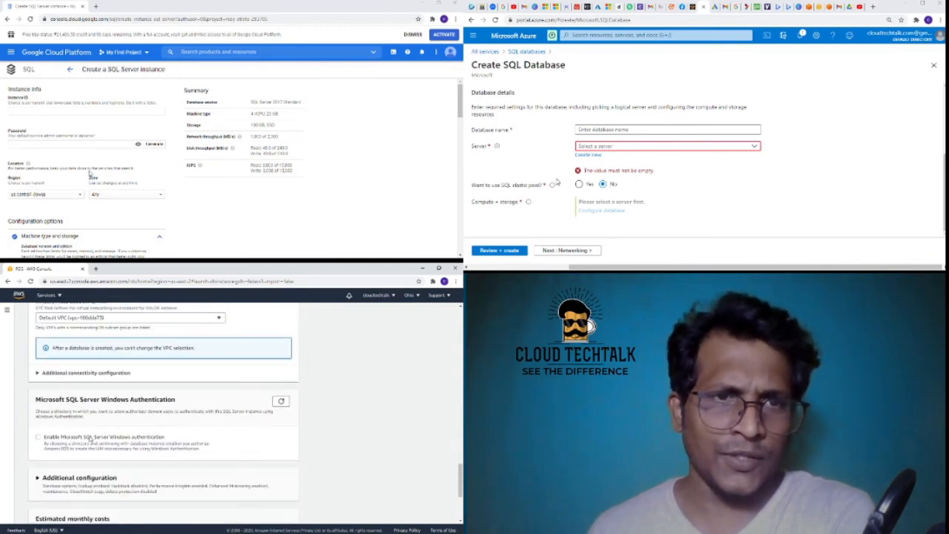
Bring the RDS estimated monthly costs for the SQL Server database into view.
scroll("down", 3)
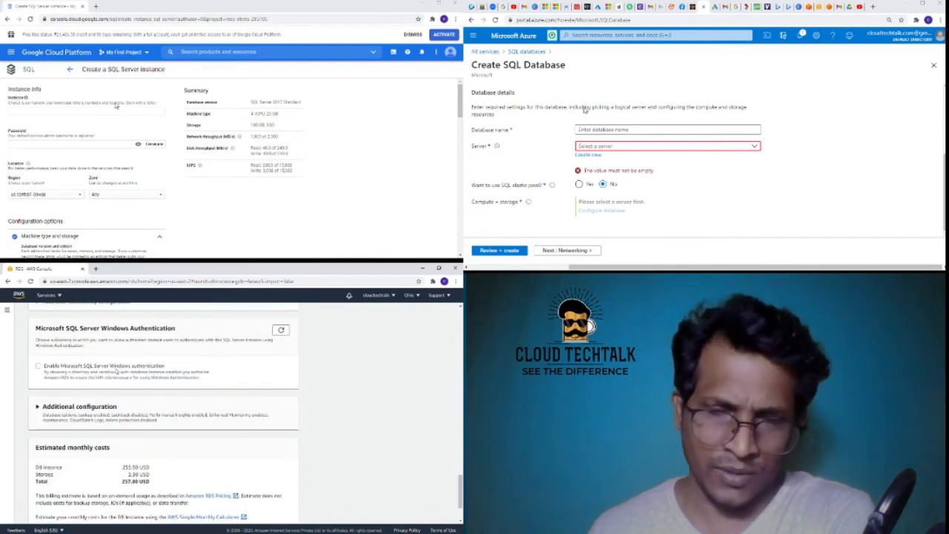
scroll("down", 3)
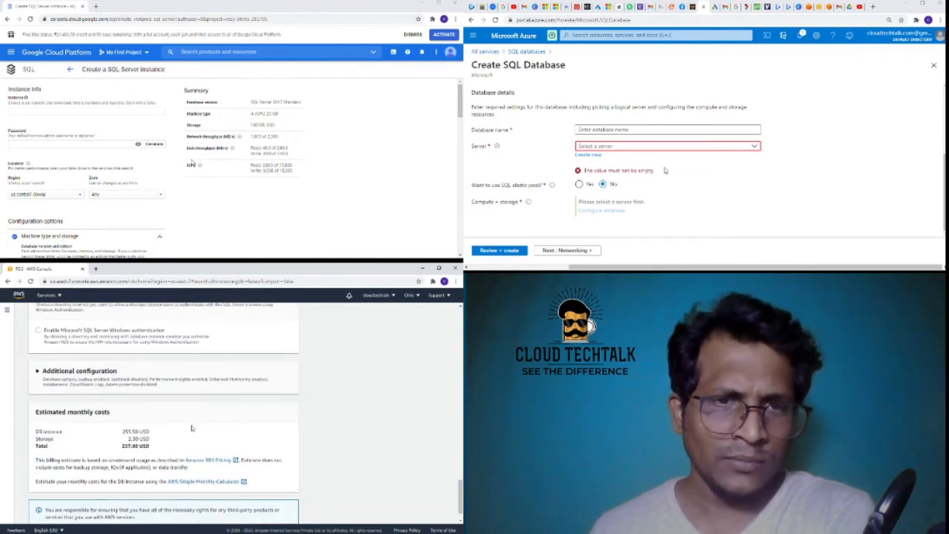
mouse_move(716, 180)
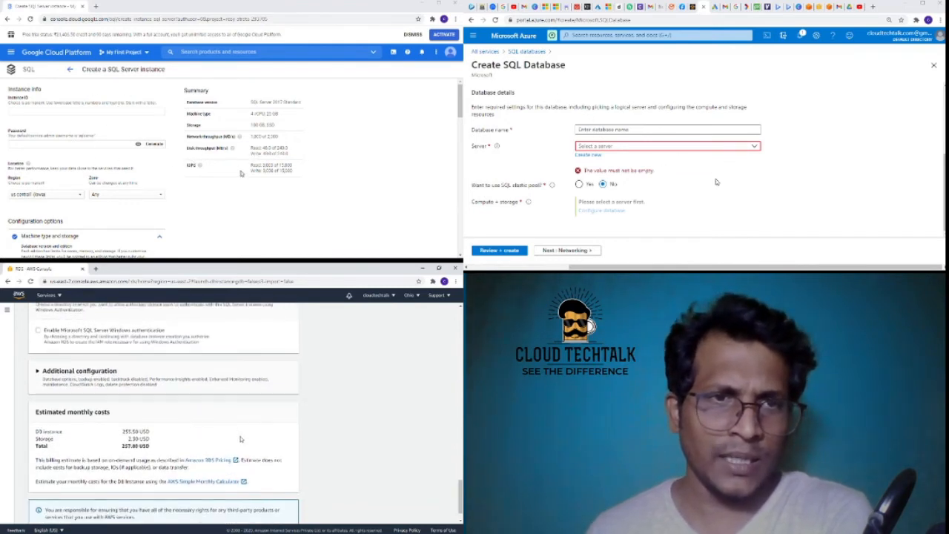
scroll("up", 3)
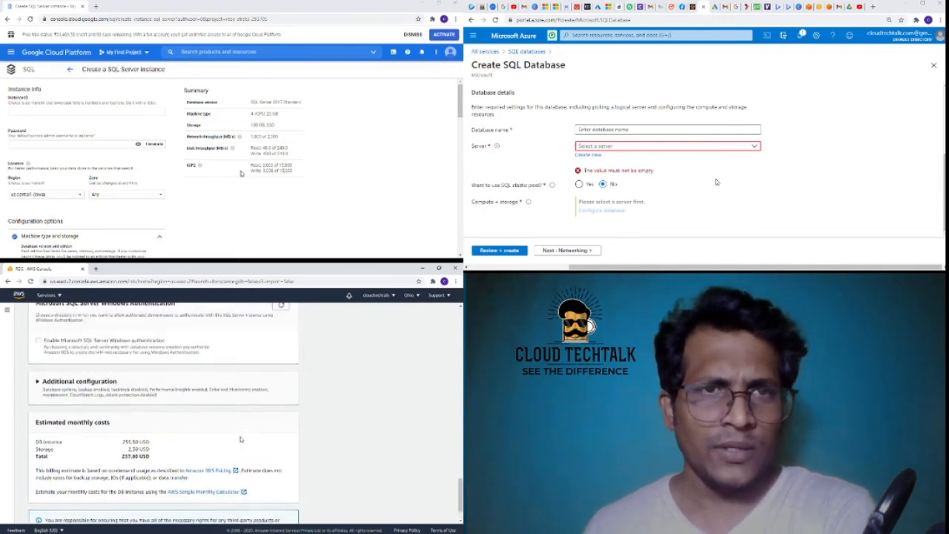
scroll("down", 3)
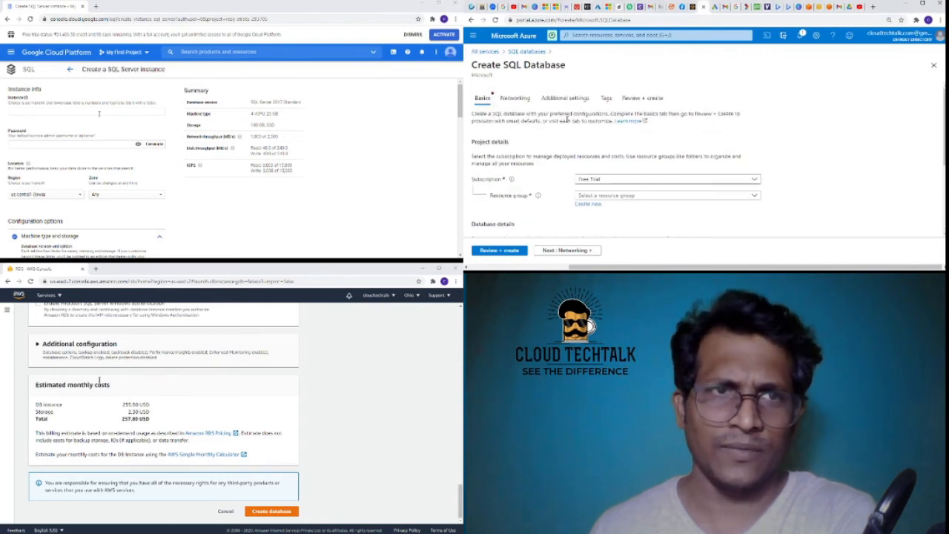
Run Review + create on the SQL Database form and scroll through the reported missing required fields.
left_click(498, 249)
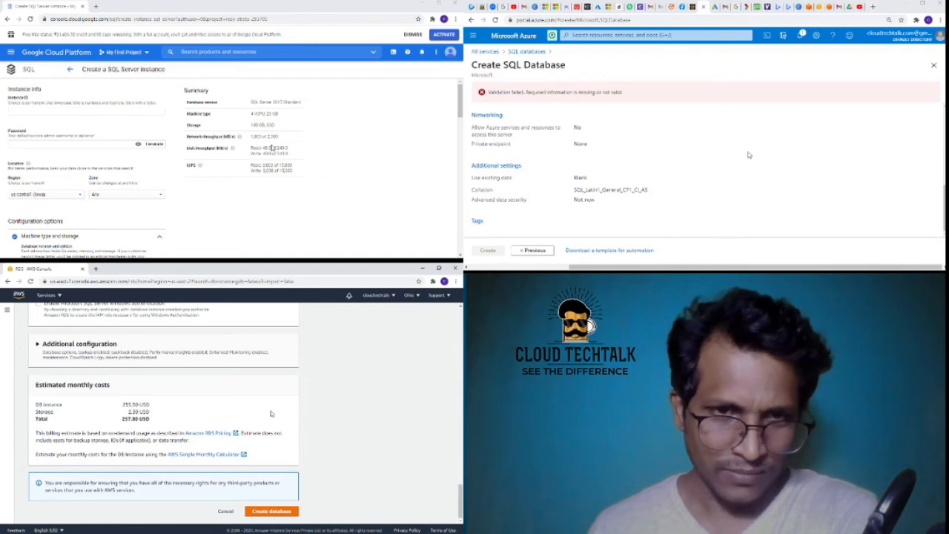
scroll("up", 3)
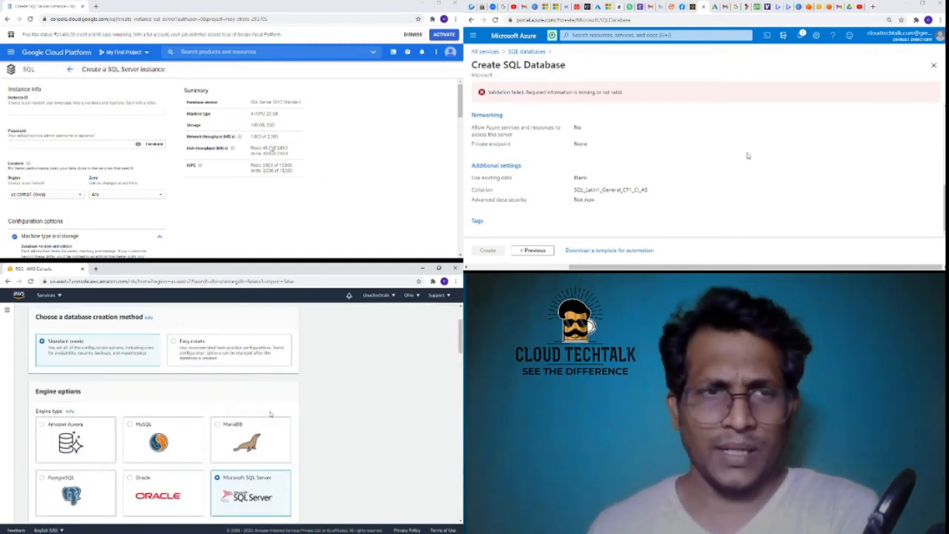
scroll("down", 3)
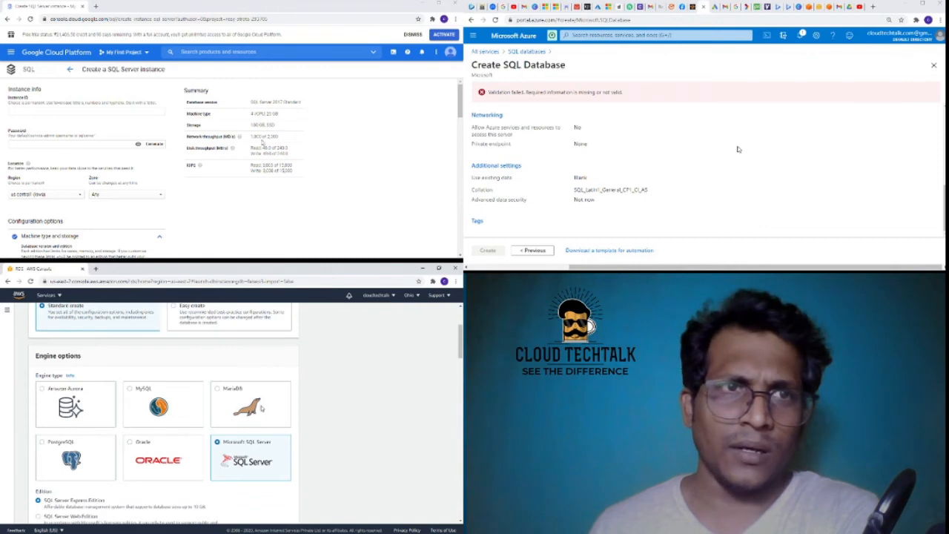
scroll("down", 3)
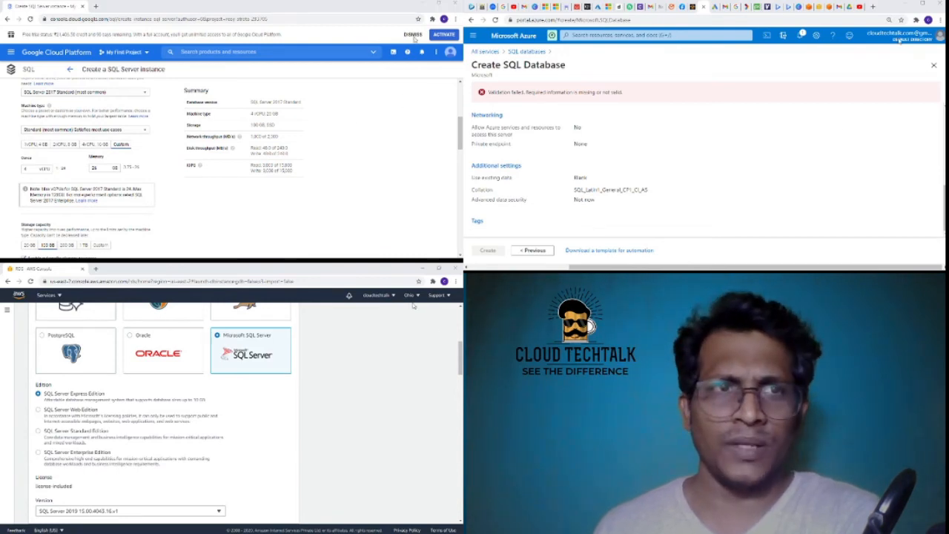
View the Review + create product terms, then return to the Azure database services catalogue.
left_click(644, 118)
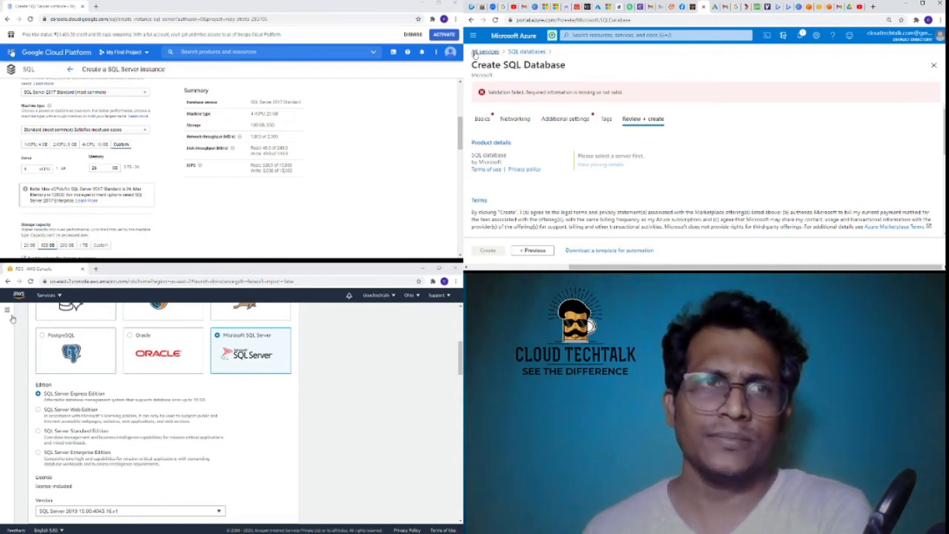
left_click(484, 50)
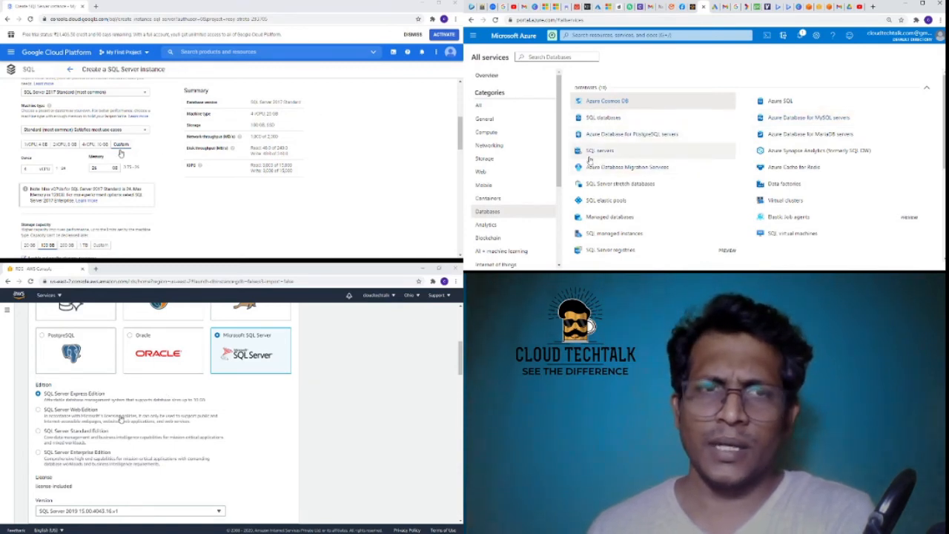
Start a new SQL Database Server from SQL servers and scroll through its Basics page.
left_click(599, 151)
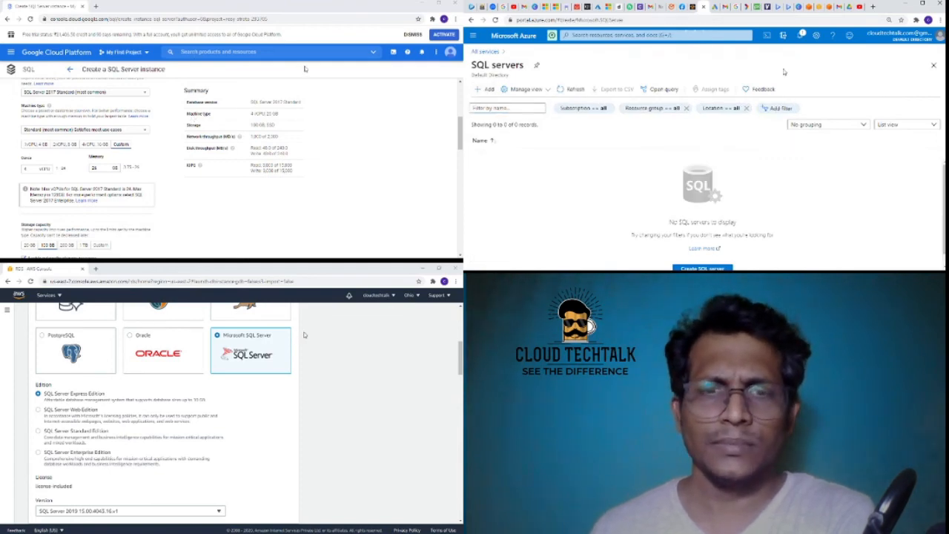
left_click(701, 267)
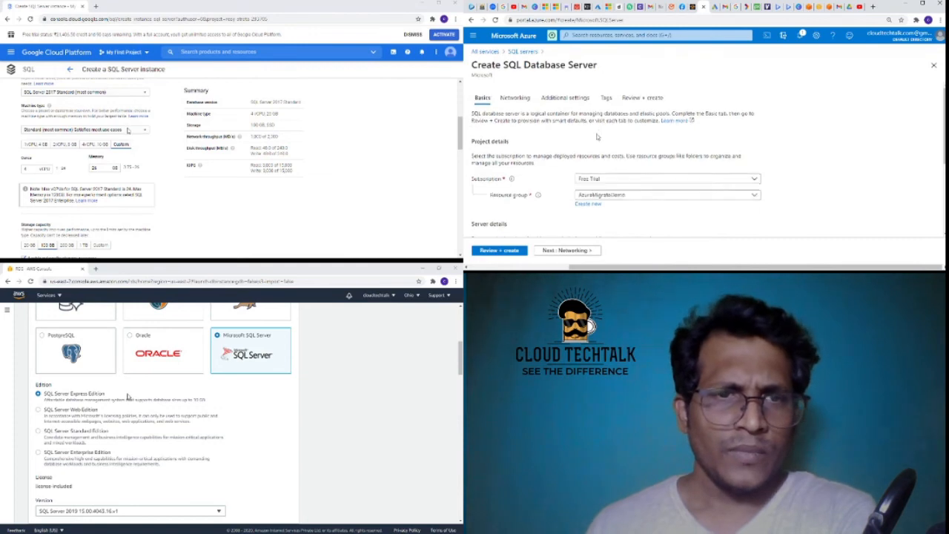
scroll("down", 3)
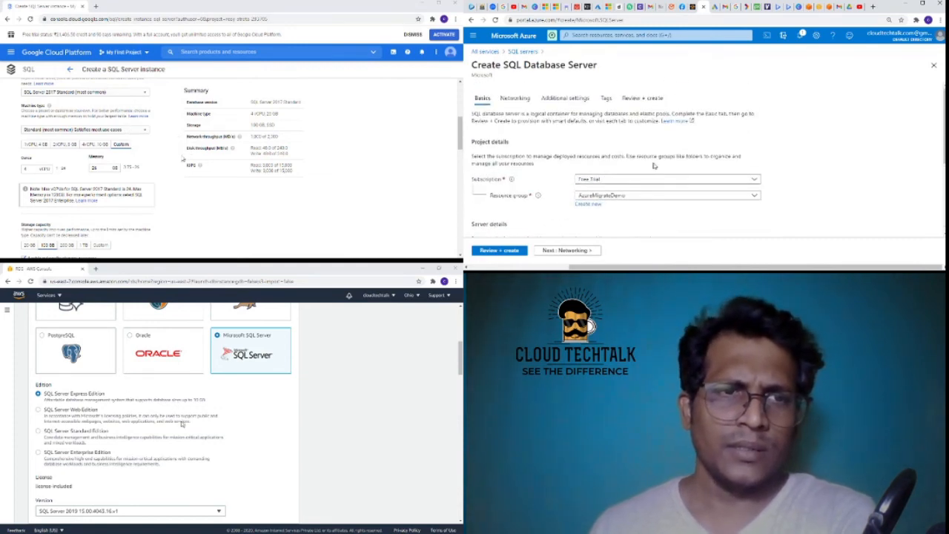
scroll("down", 3)
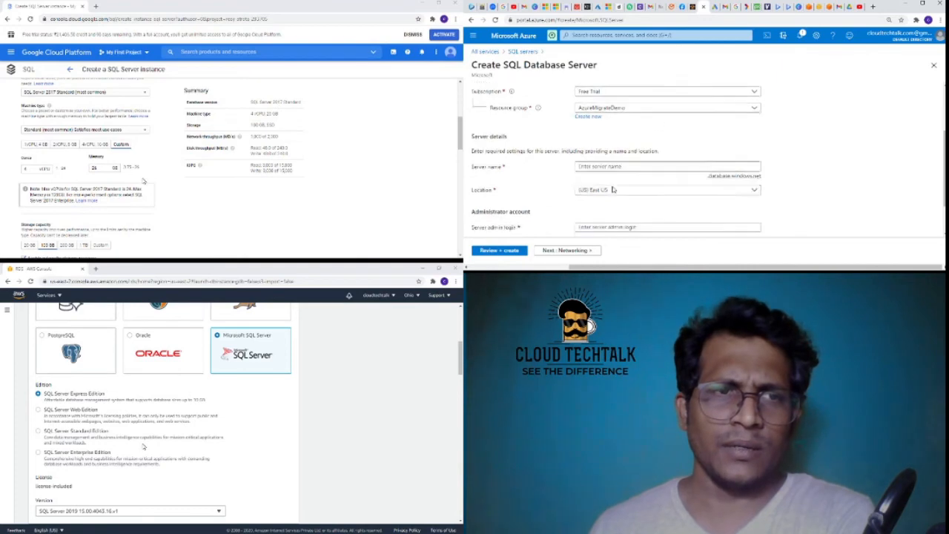
scroll("down", 3)
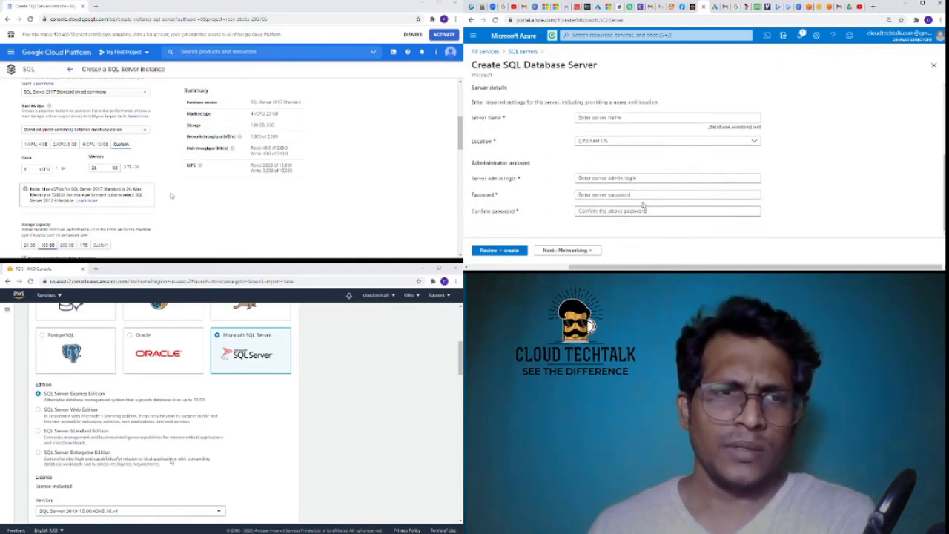
Step through the server's Networking and Additional settings pages to its review page.
left_click(567, 249)
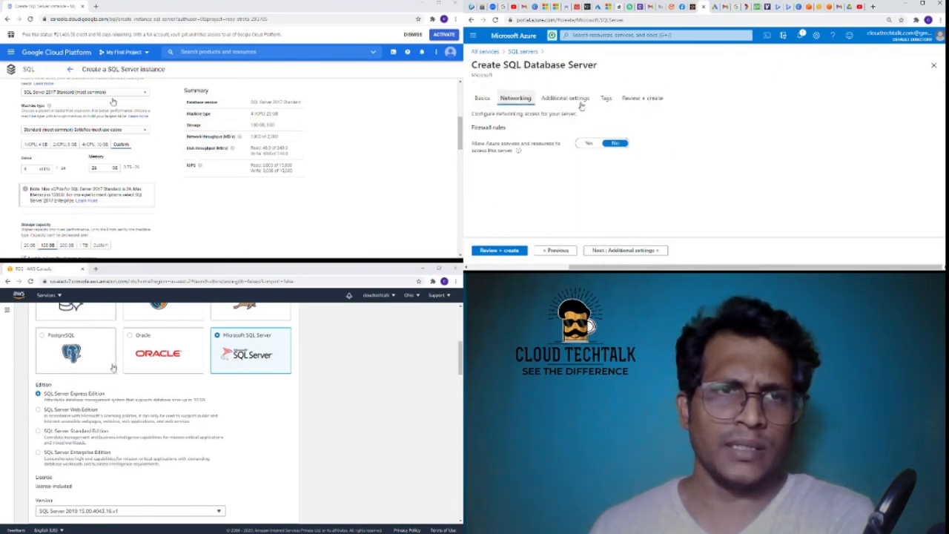
left_click(565, 98)
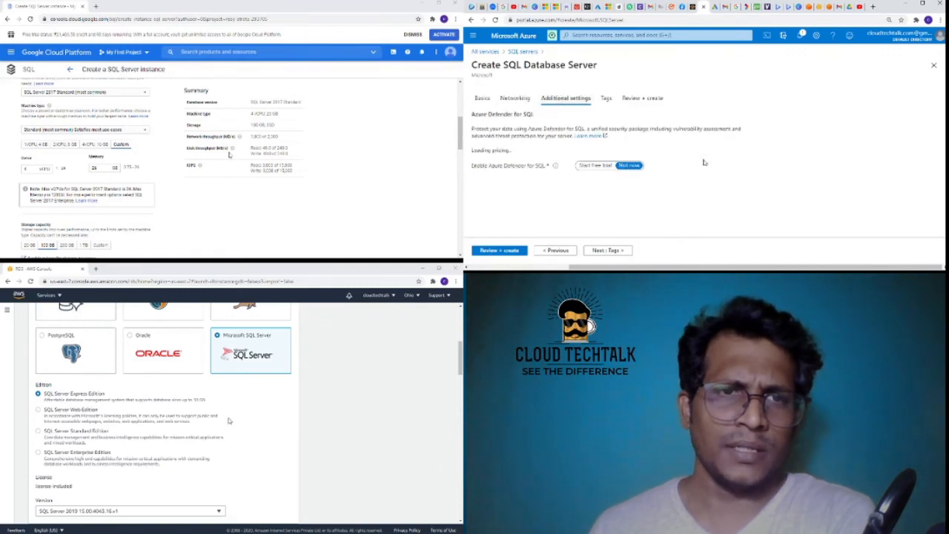
left_click(606, 98)
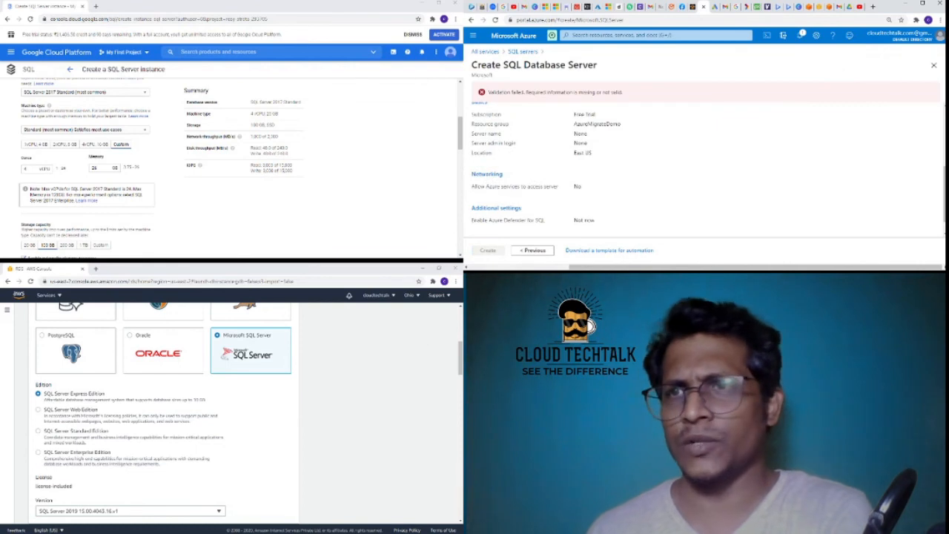
mouse_move(694, 179)
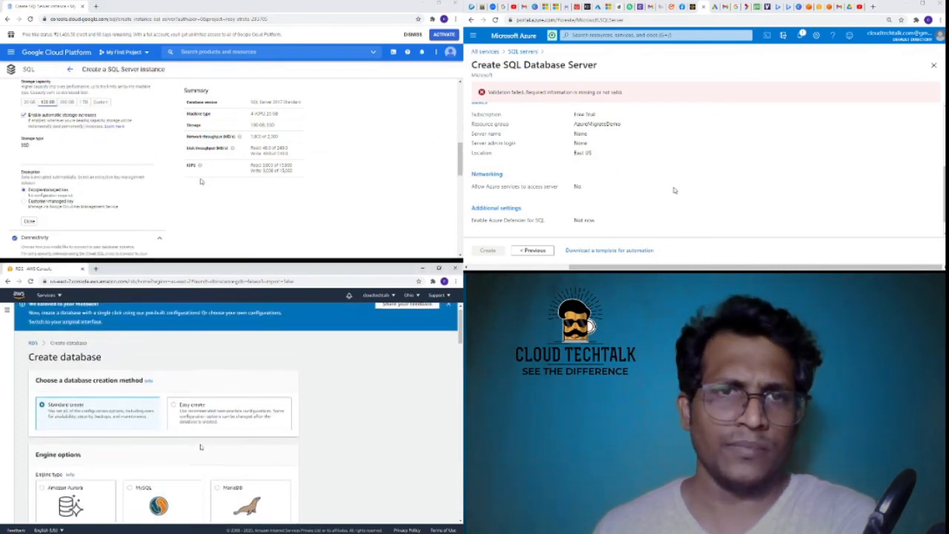
Scroll the RDS Create database form down to Storage autoscaling and default VPC Connectivity.
scroll("down", 3)
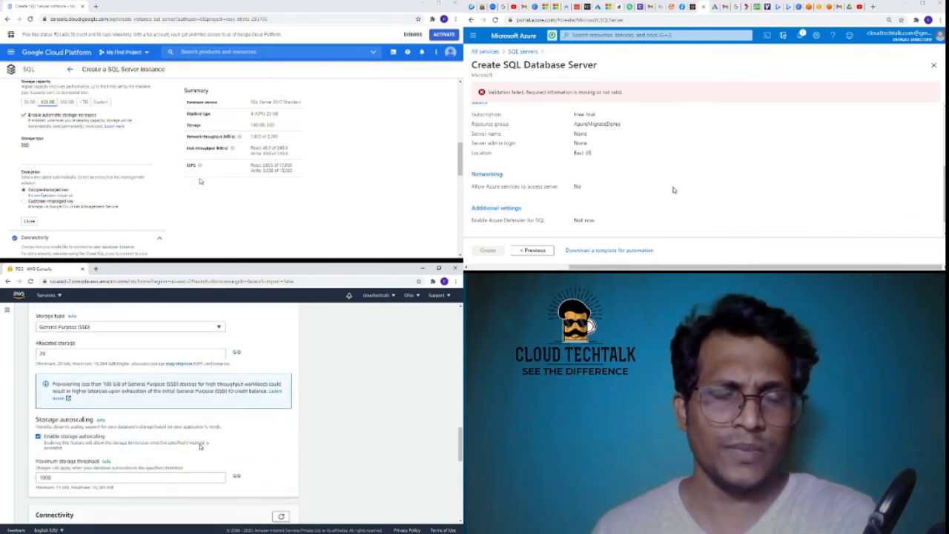
scroll("down", 3)
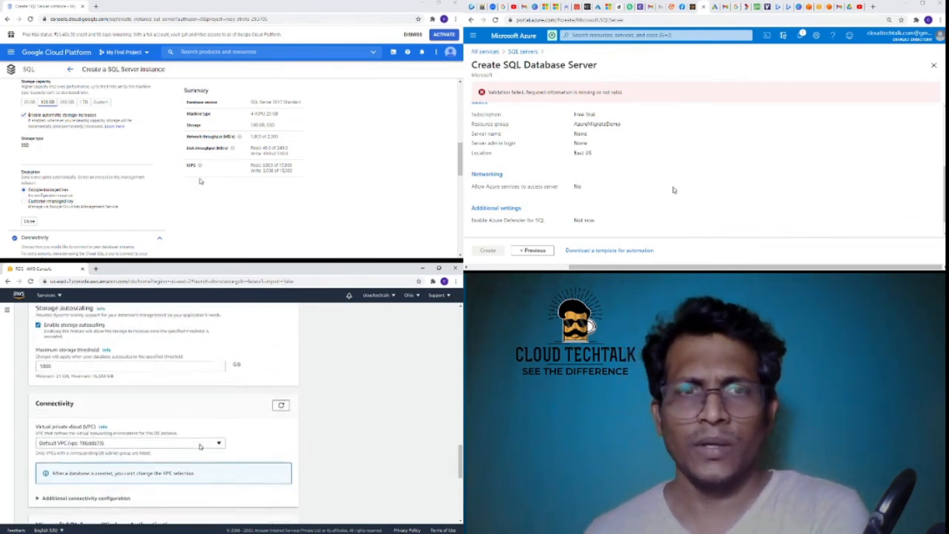